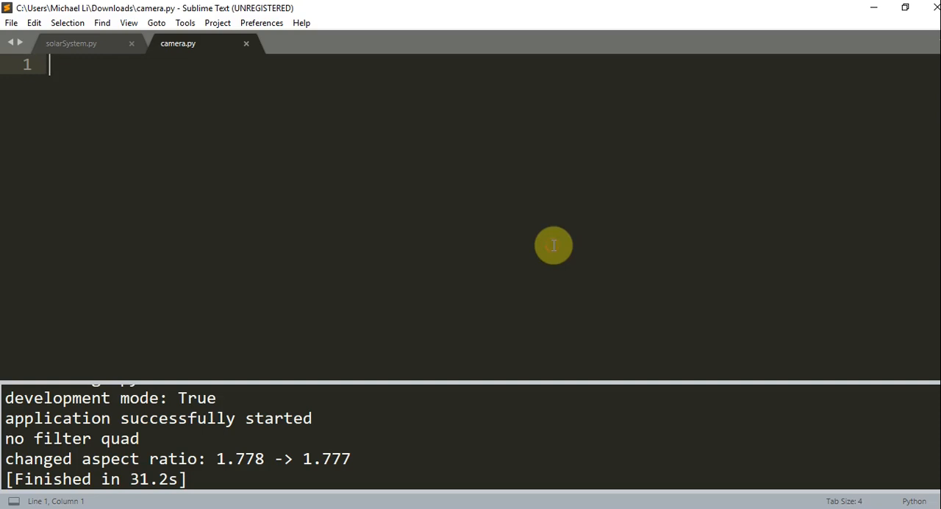
Write the Ursina import, create app=Ursina() and add app.run().
type("from")
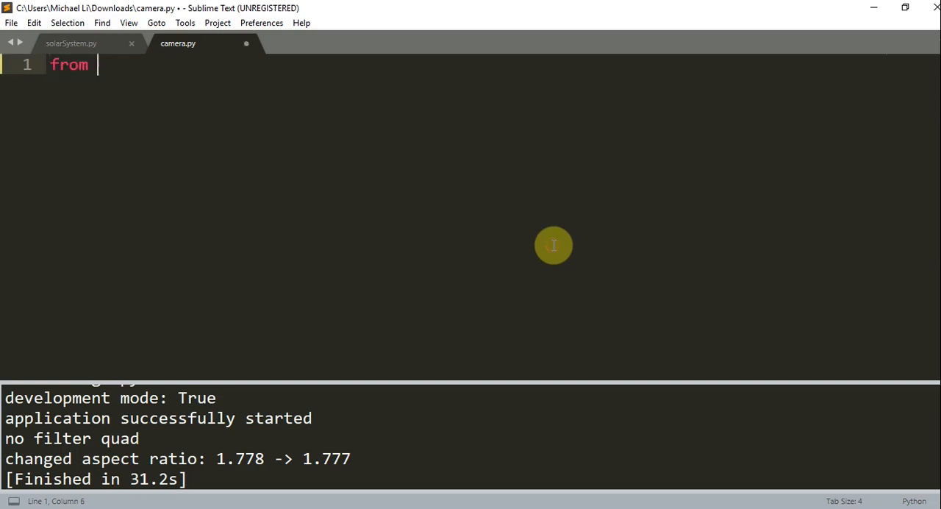
type("ursina import *")
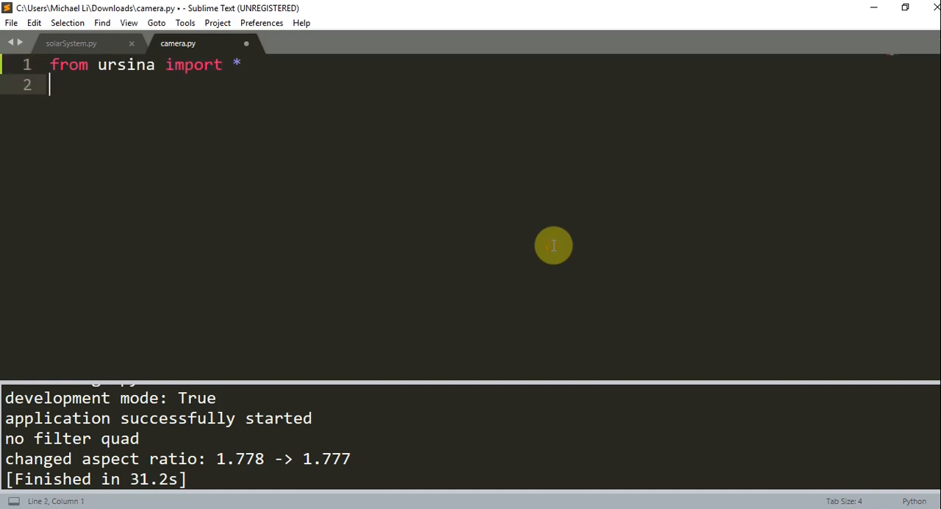
type("app=")
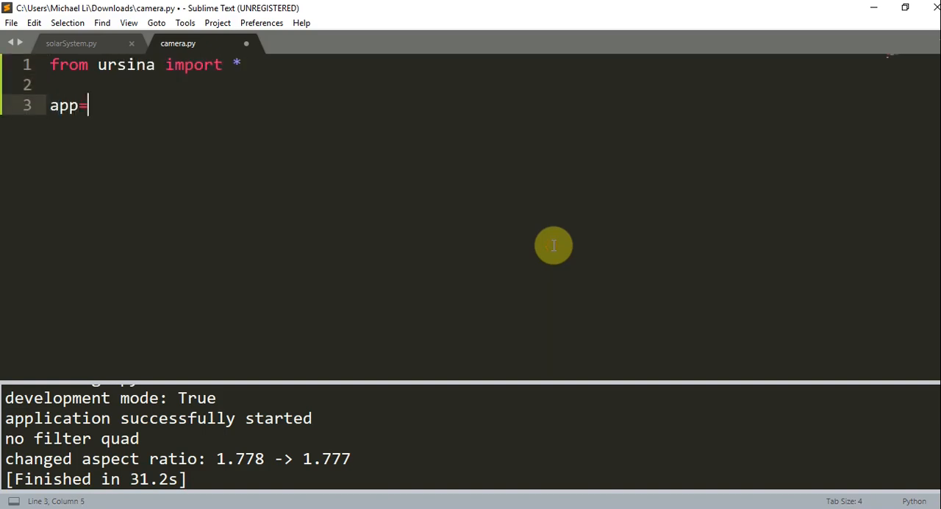
type("Ursina()")
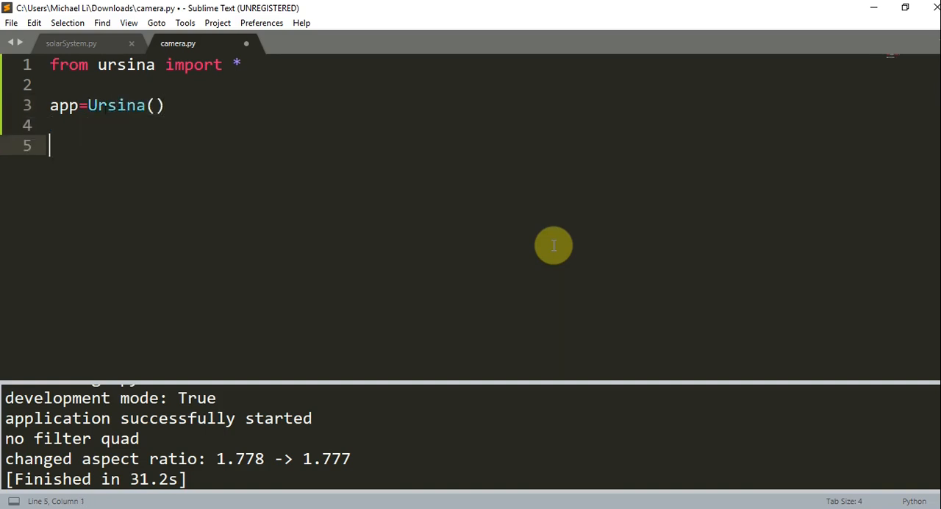
type("app.run()")
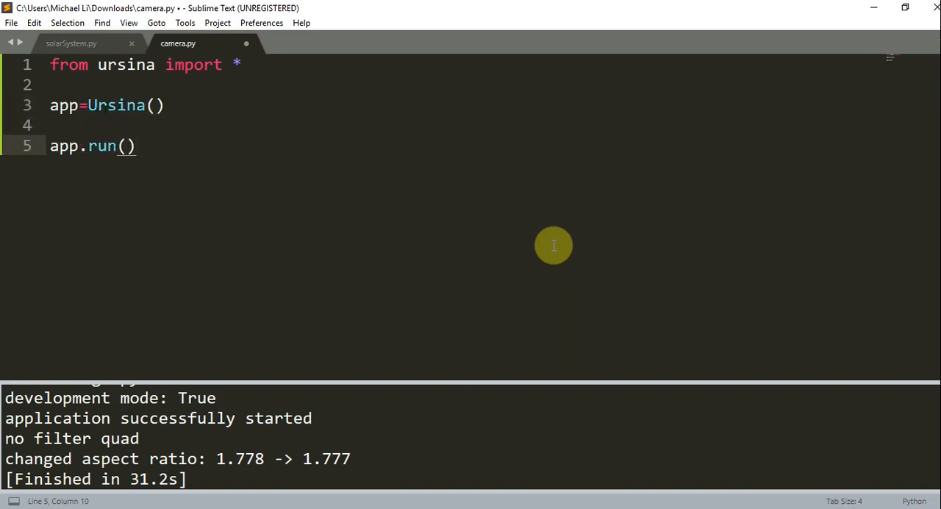
Add a red cube Entity scaled (1,2,5) above app.run() and save.
key("enter")
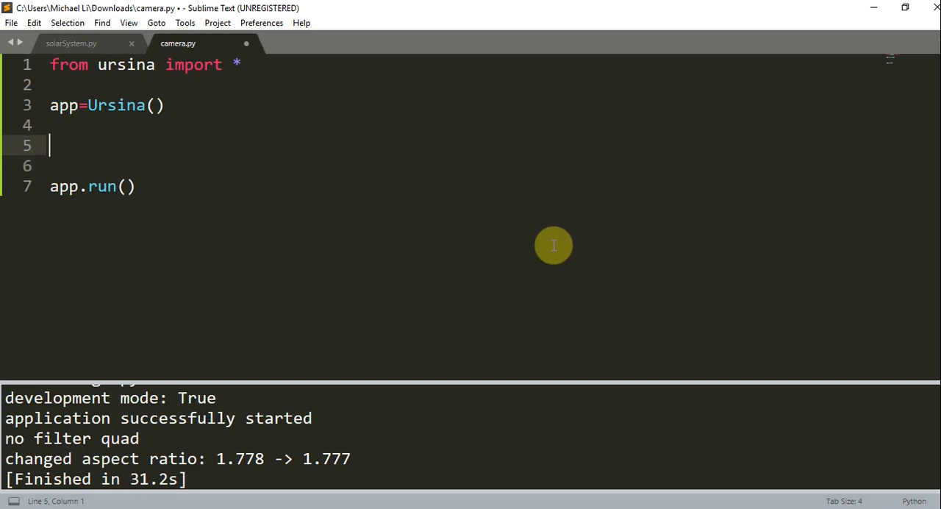
type("cube=")
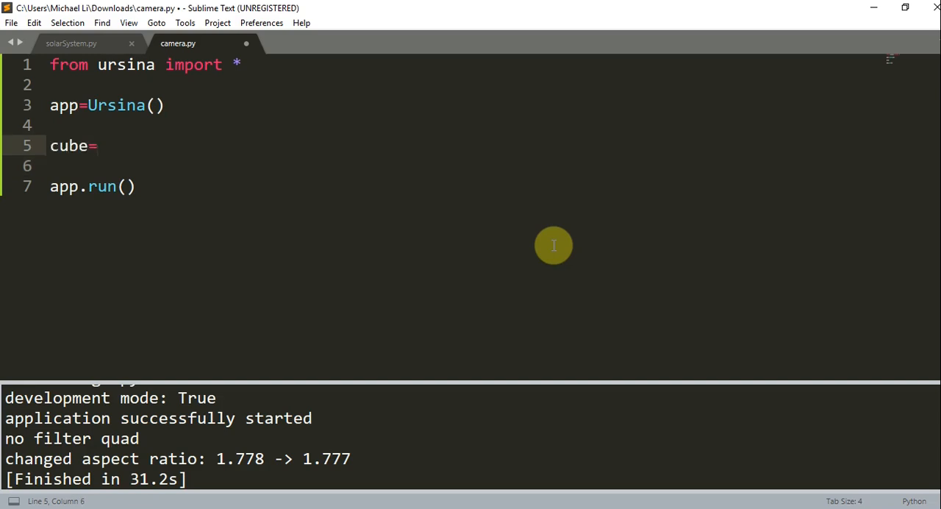
type("Entity()")
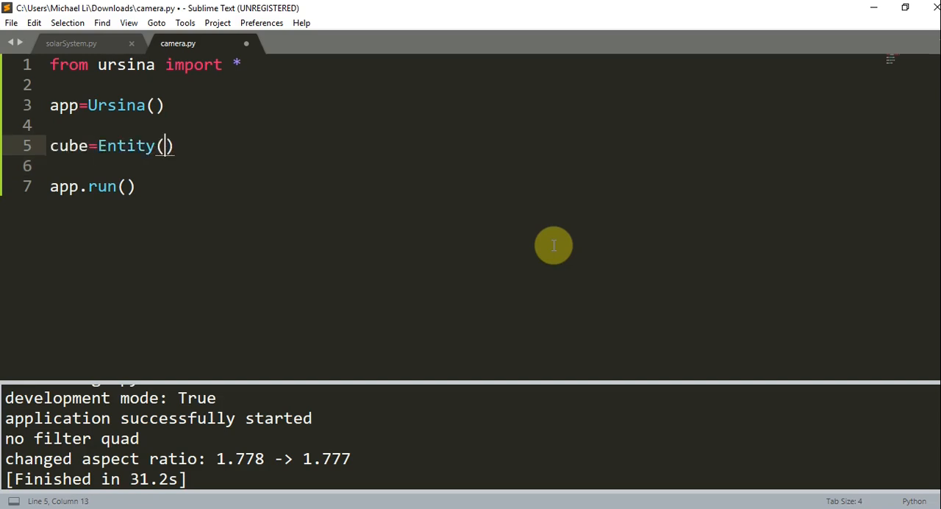
type("model=''")
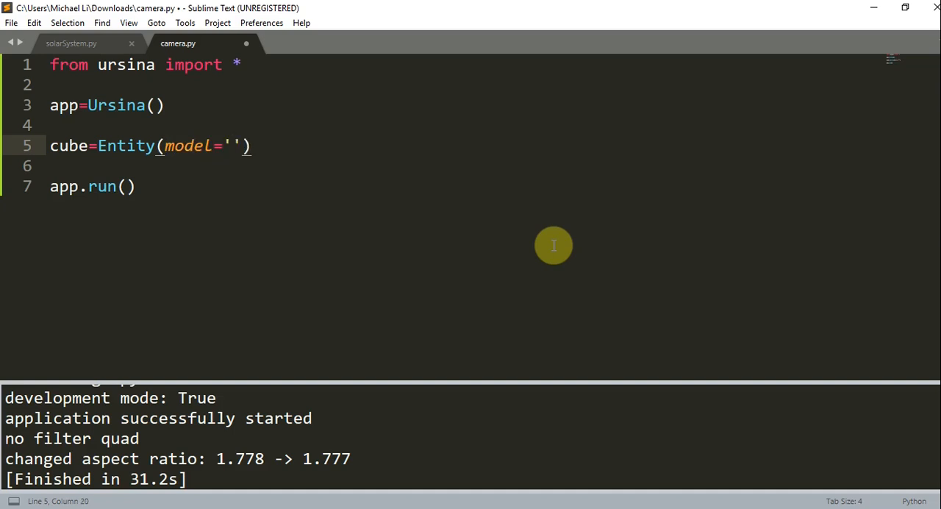
type("cube\",")
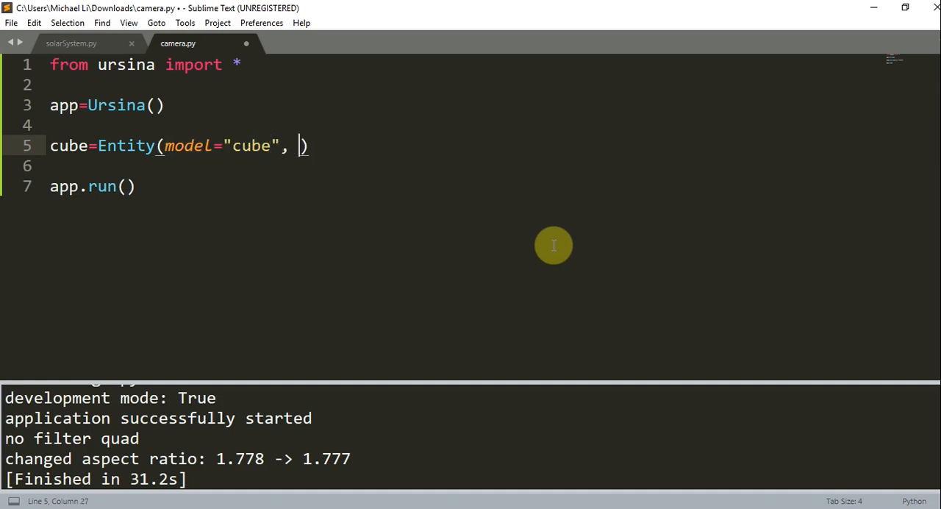
type("co")
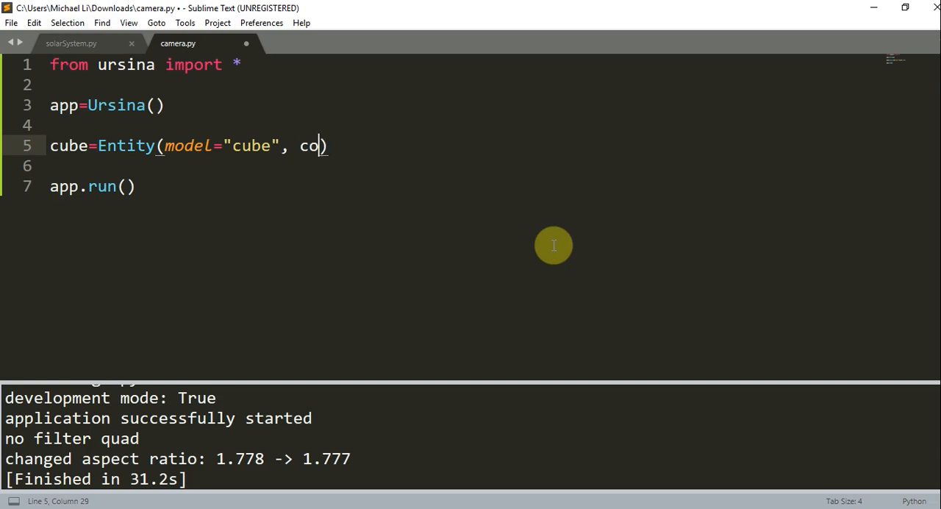
type("lor=c")
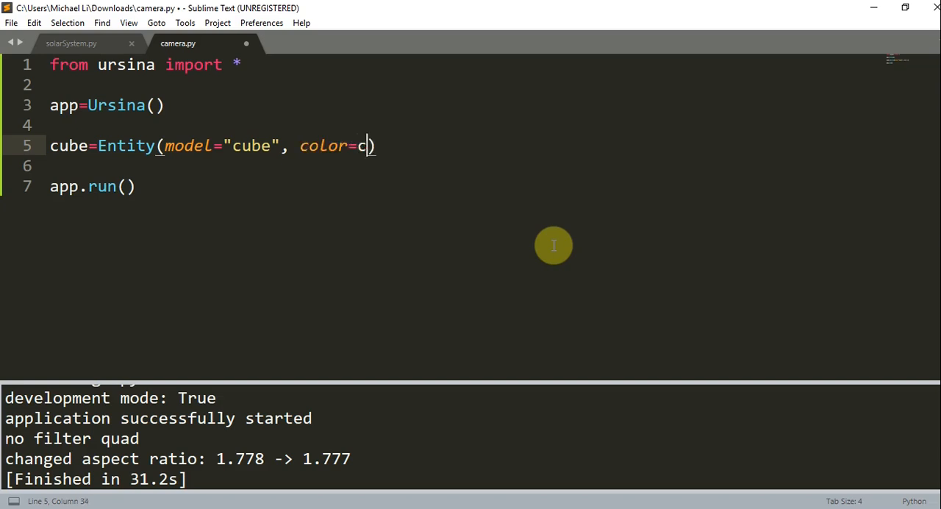
type("olor.")
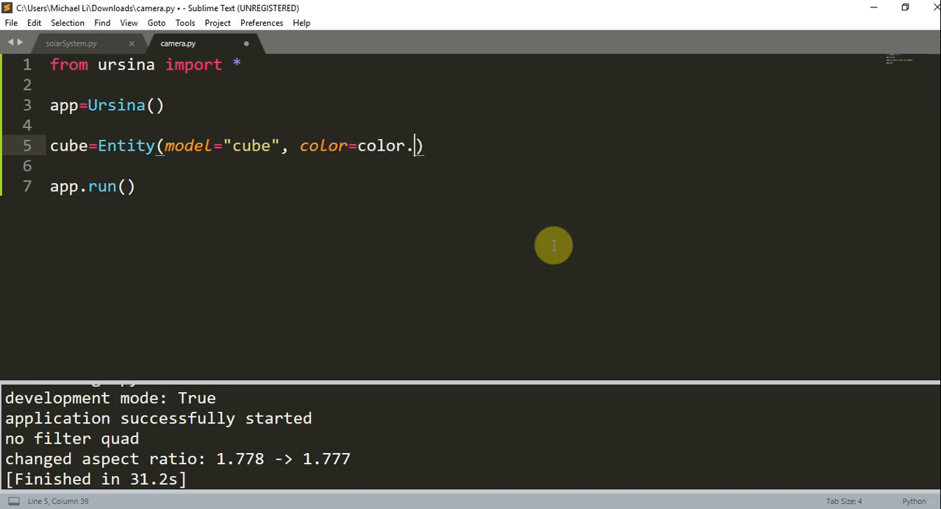
type("red, scale=")
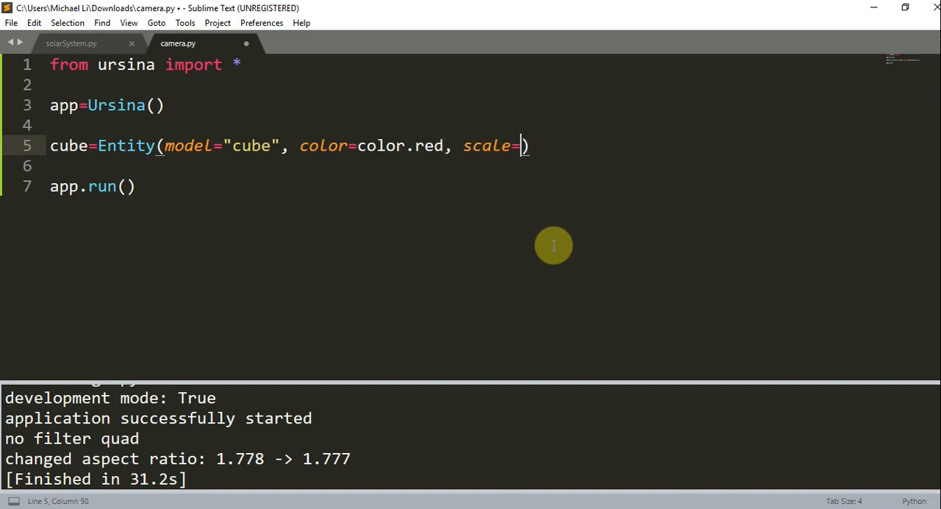
type("(")
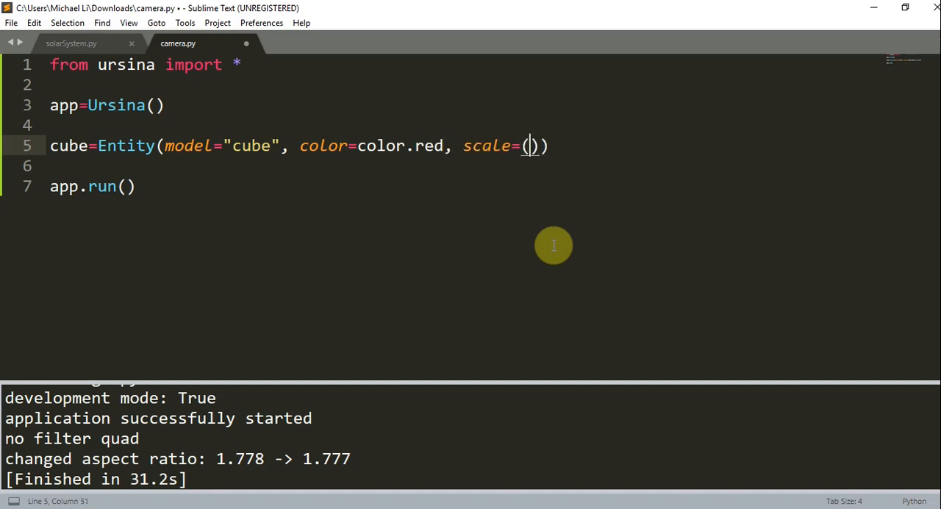
type("1,2,5")
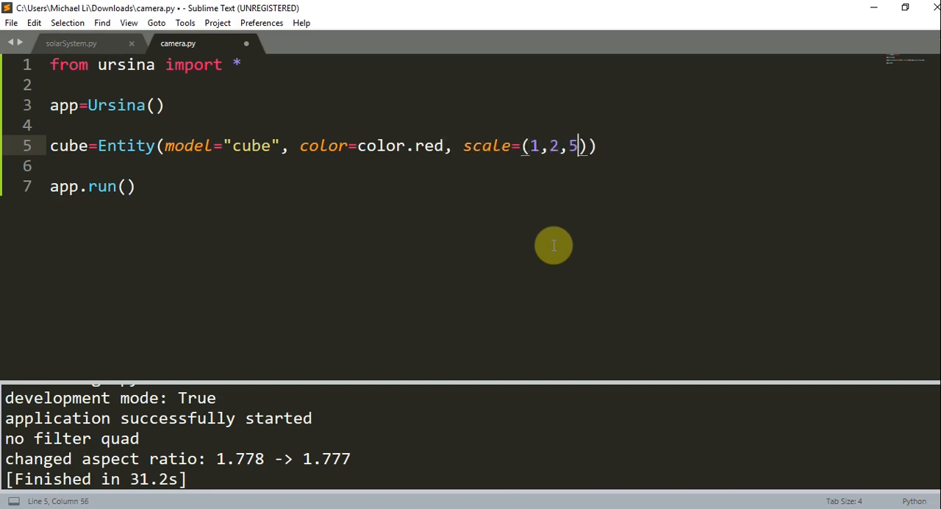
key("ctrl+s")
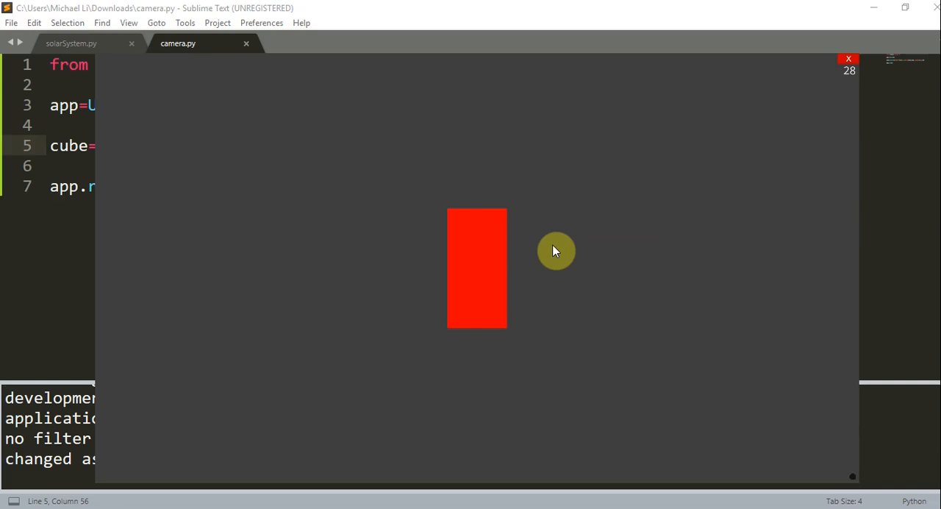
mouse_move(634, 189)
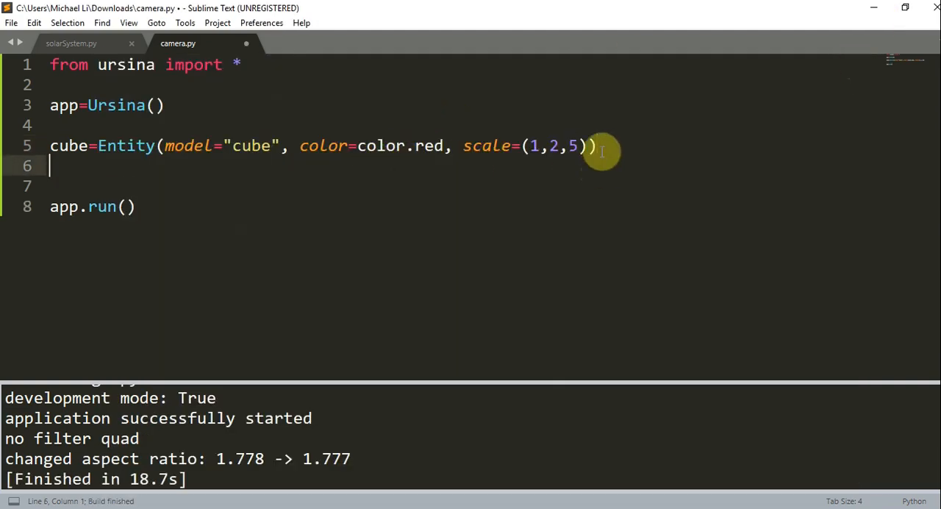
Add camera.position=(0,0,-20) on the line below the cube.
type("camera.")
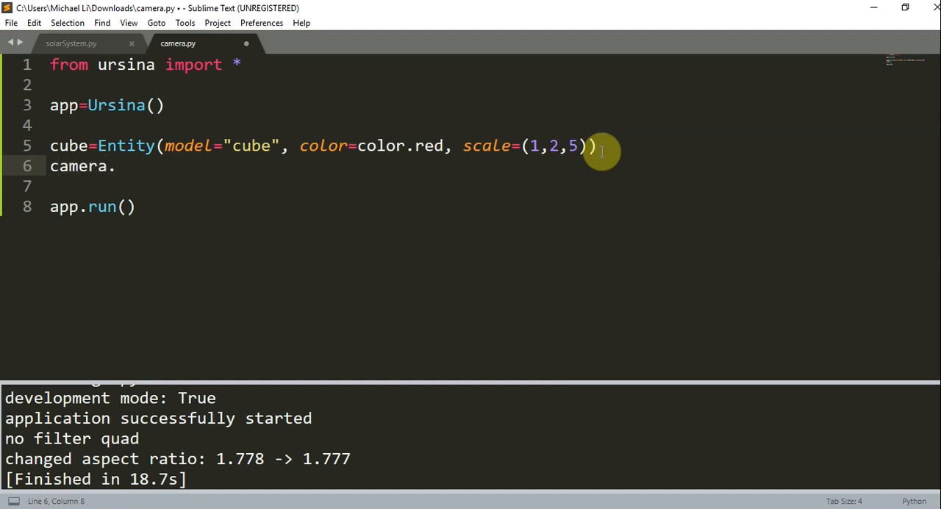
type("position=")
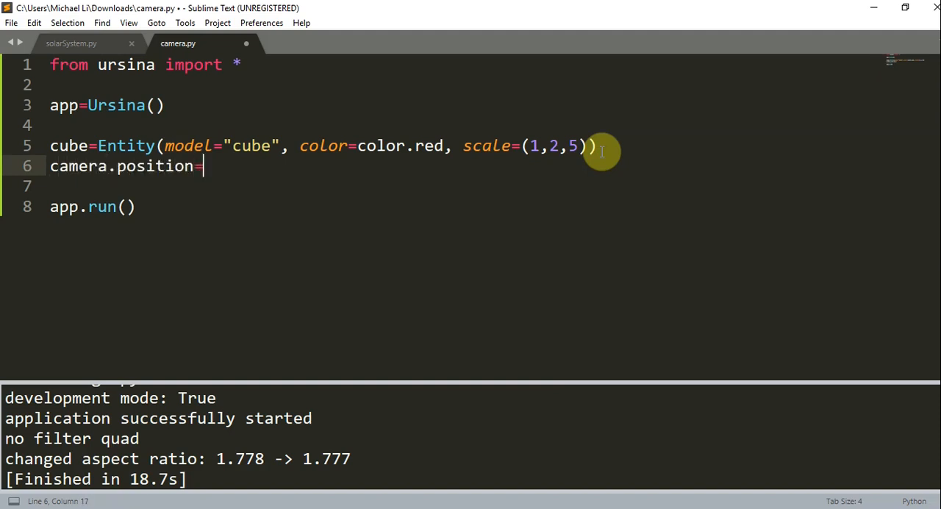
type("(0,0)")
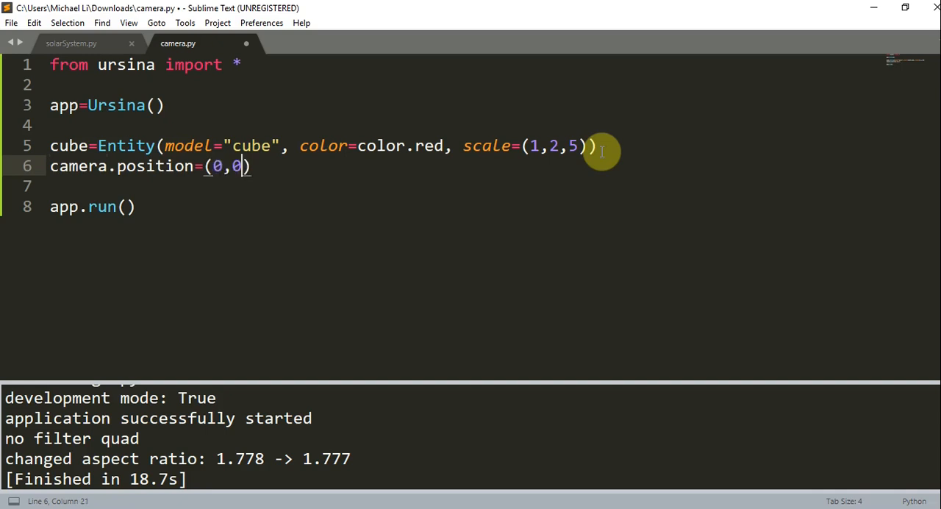
type(",-20")
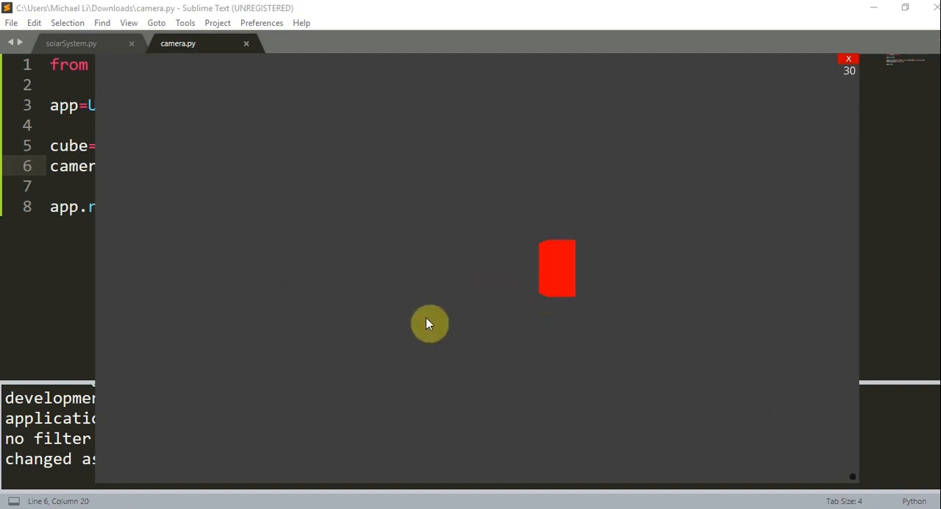
mouse_move(555, 256)
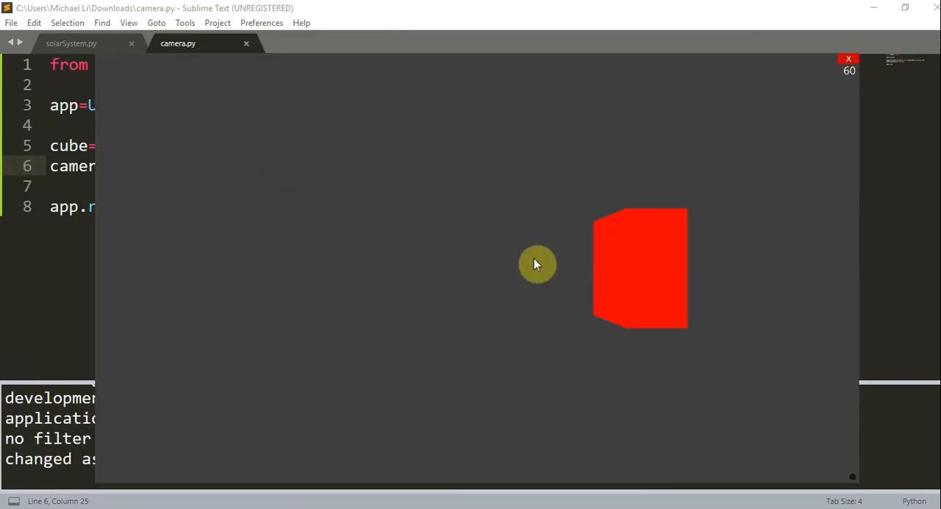
mouse_move(592, 263)
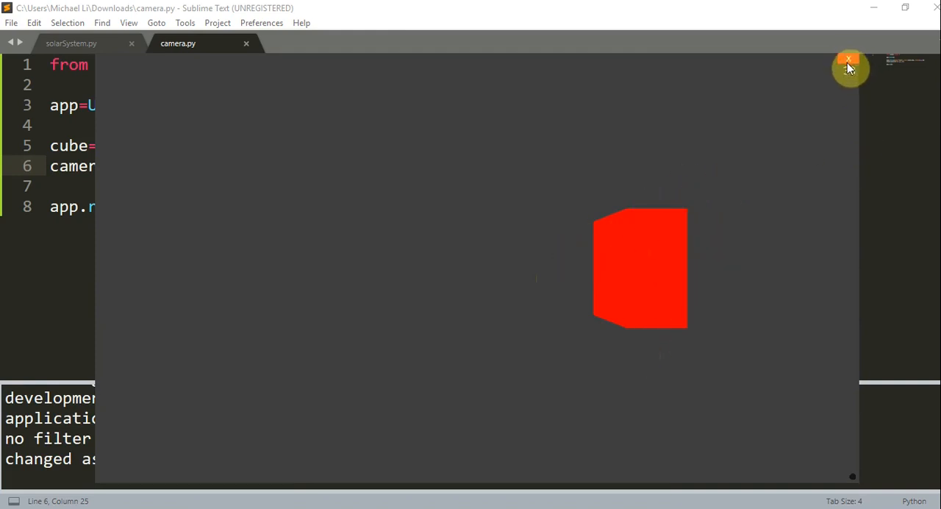
Close the Ursina game window after viewing the cuboid.
left_click(850, 60)
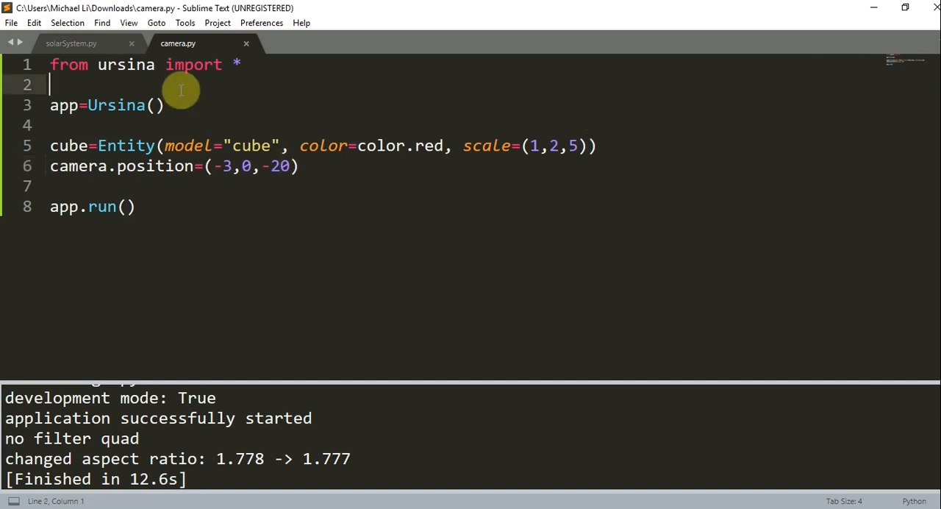
Start def update() with global x, speed, and define x=0 and speed=1.
key("enter")
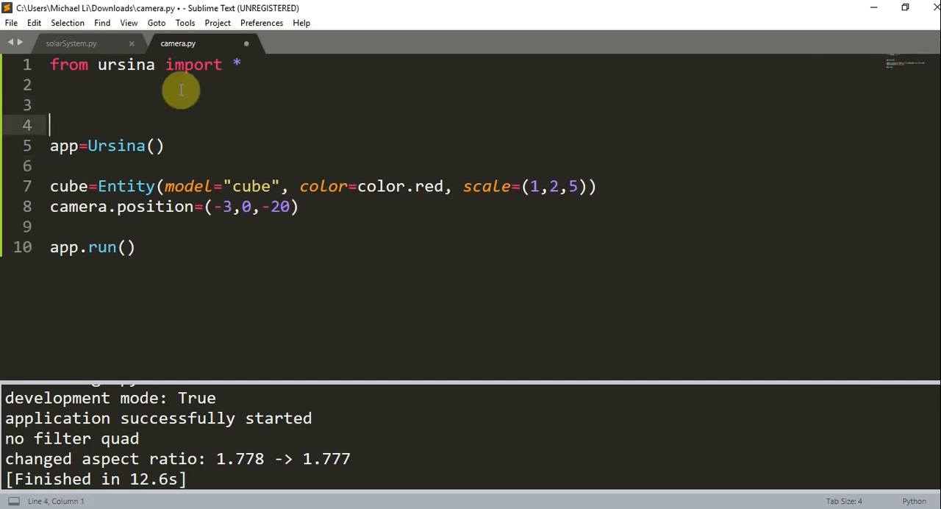
type("def updae")
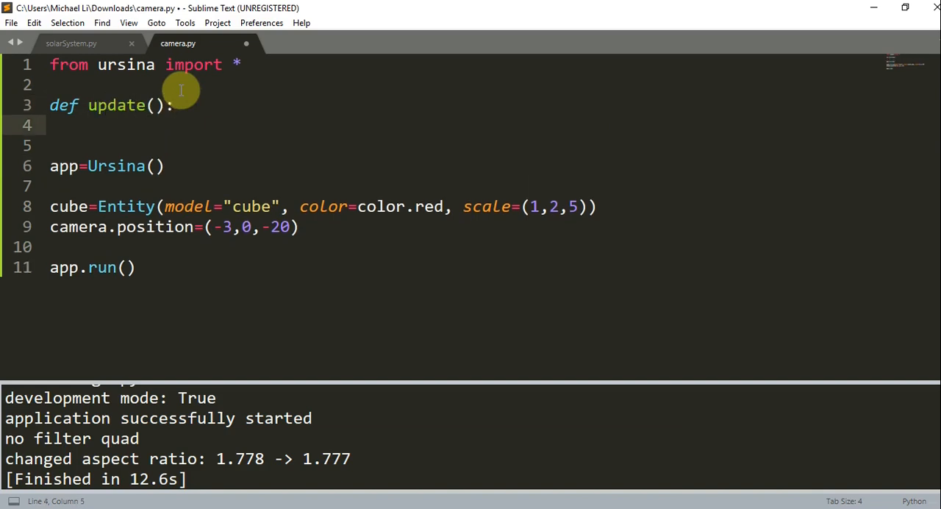
type("global")
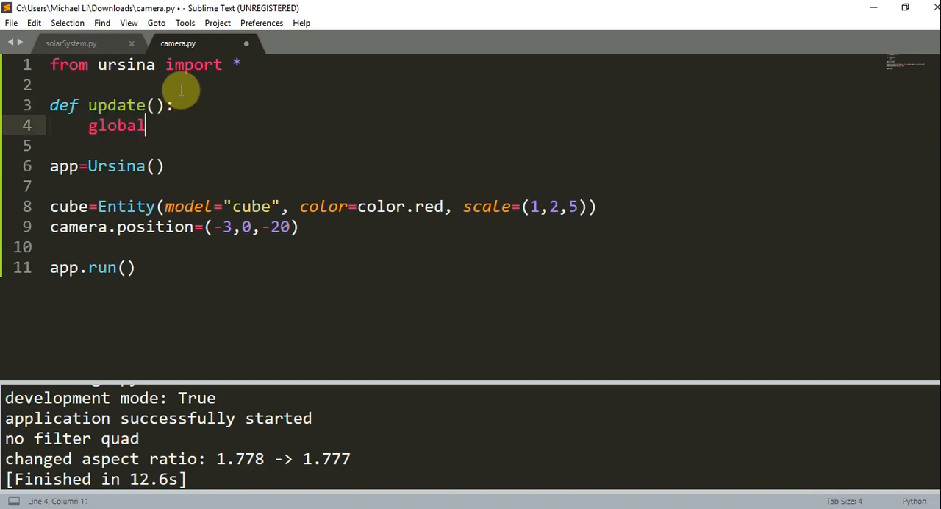
type("x, speed")
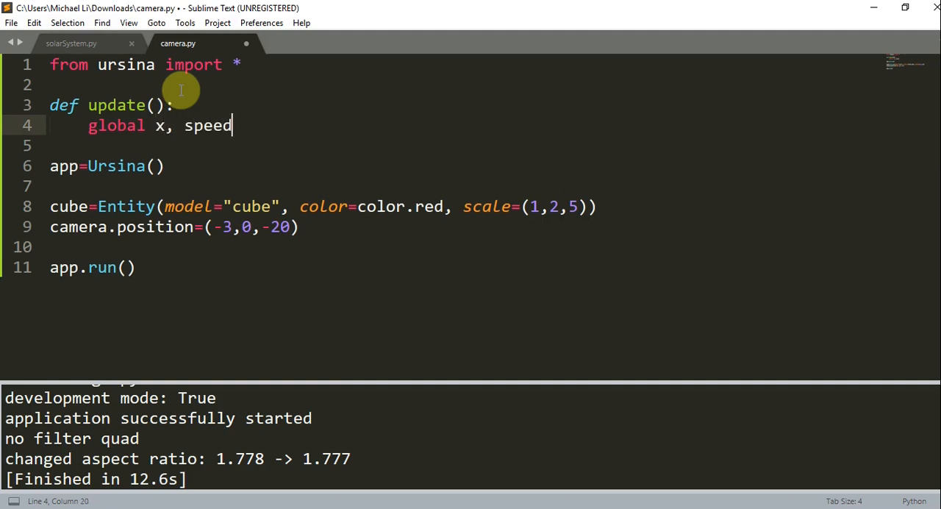
key("enter")
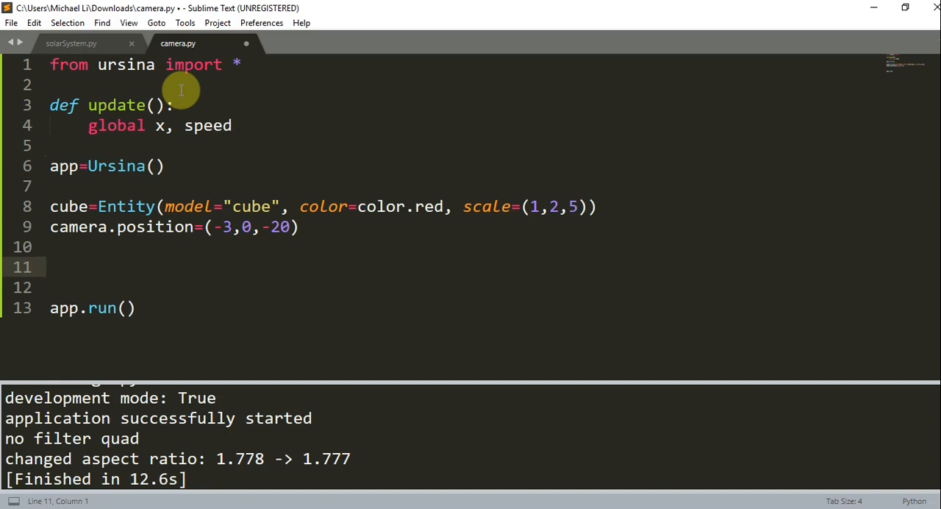
left_click(298, 226)
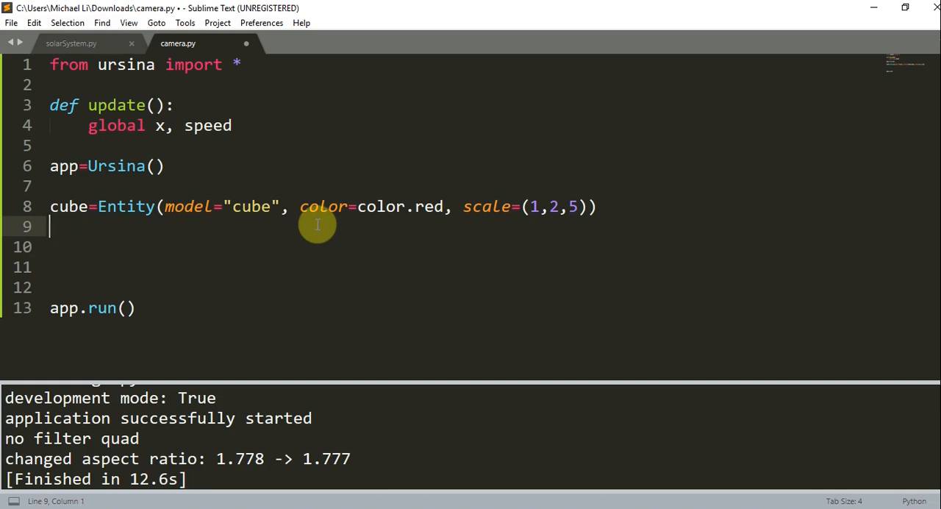
type("x=0")
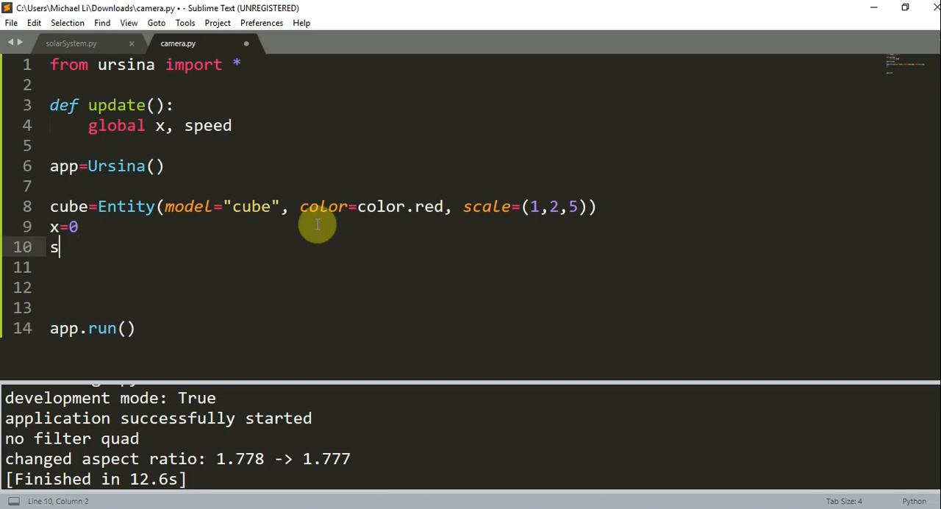
type("peed=1")
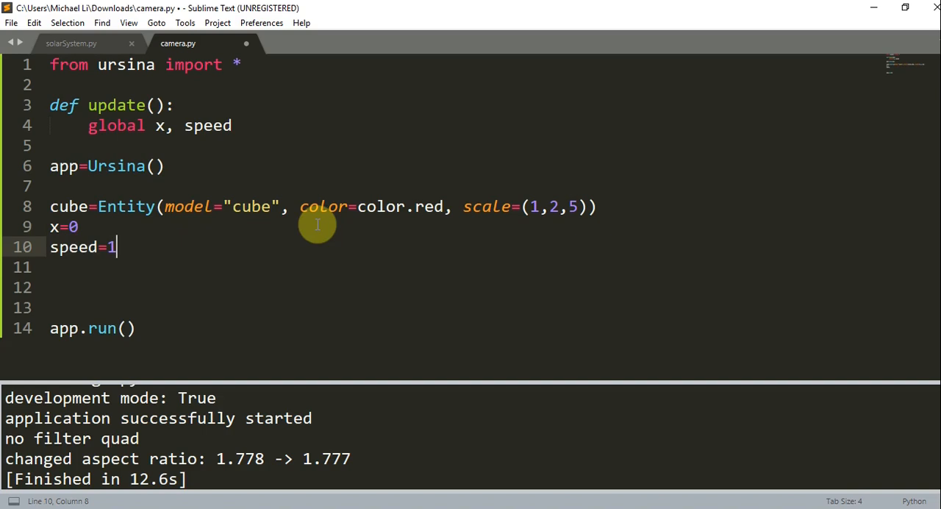
mouse_move(246, 125)
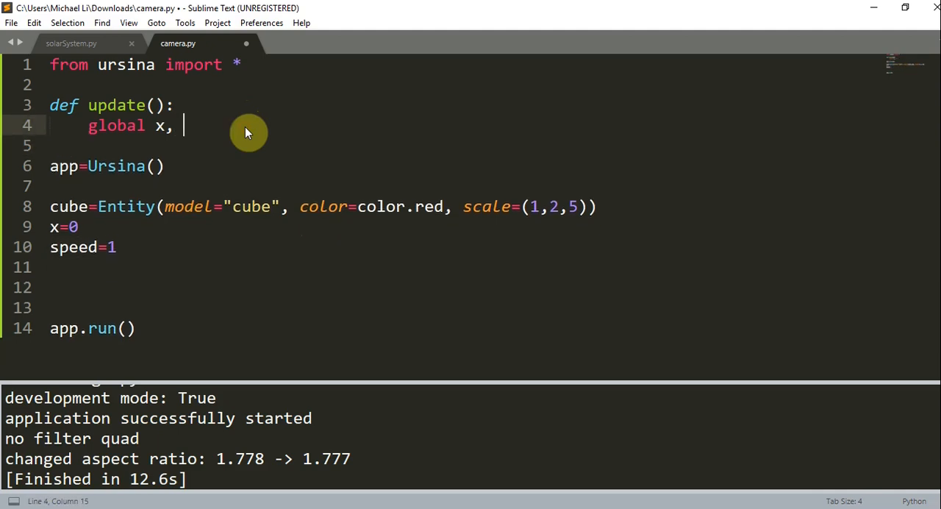
Inside update(), advance x by time.dt*speed and flip speed when abs(x)<3.
type("speed")
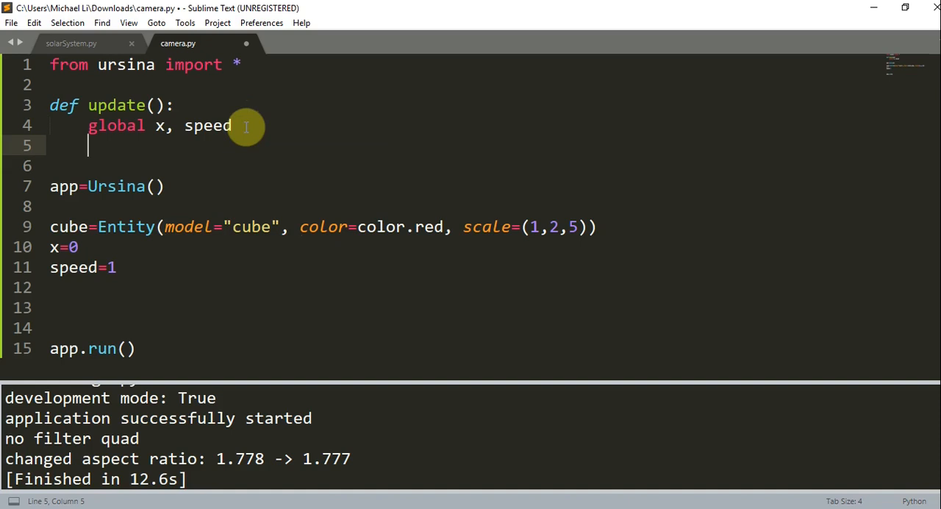
type("x=x")
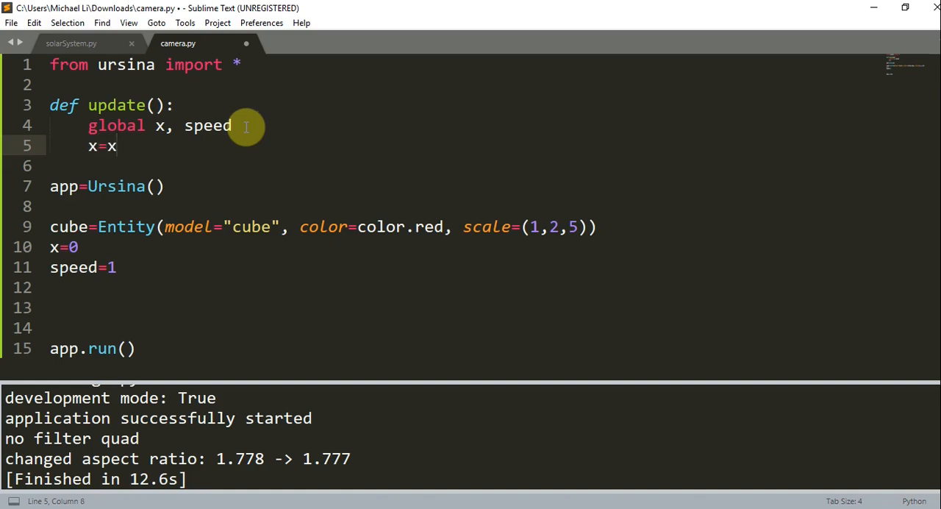
type("+")
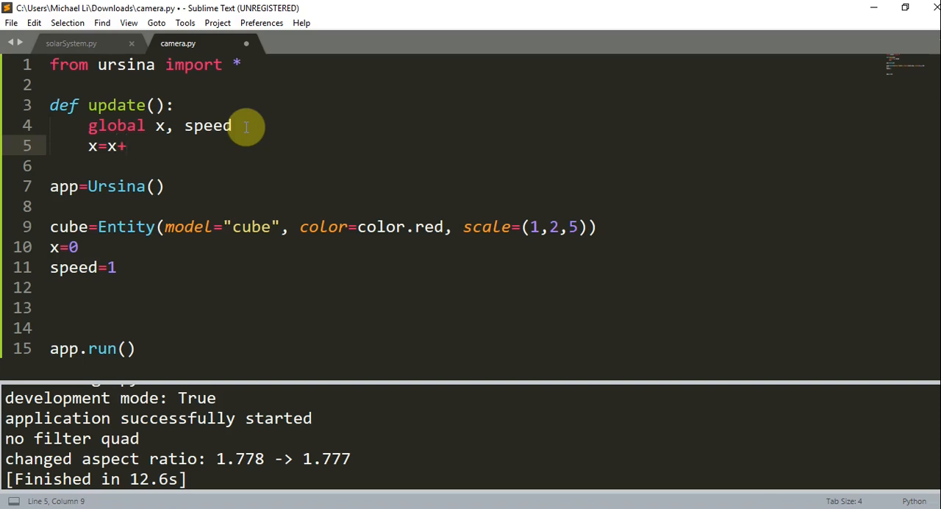
type("time.dt")
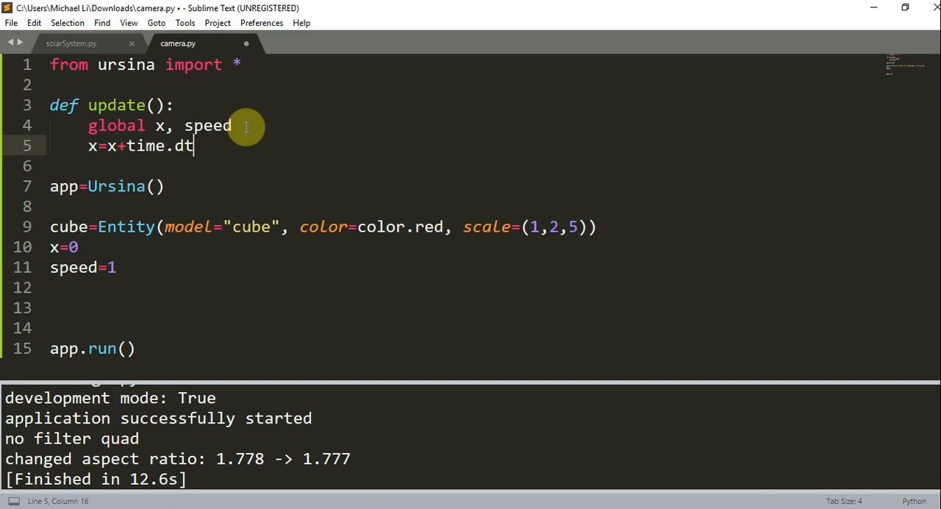
type("*speed")
type("if")
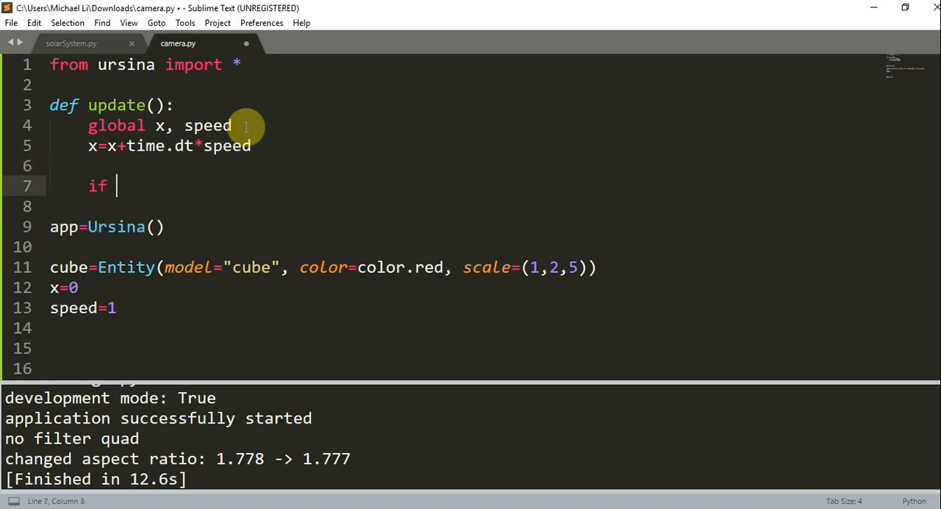
type("abs(x)")
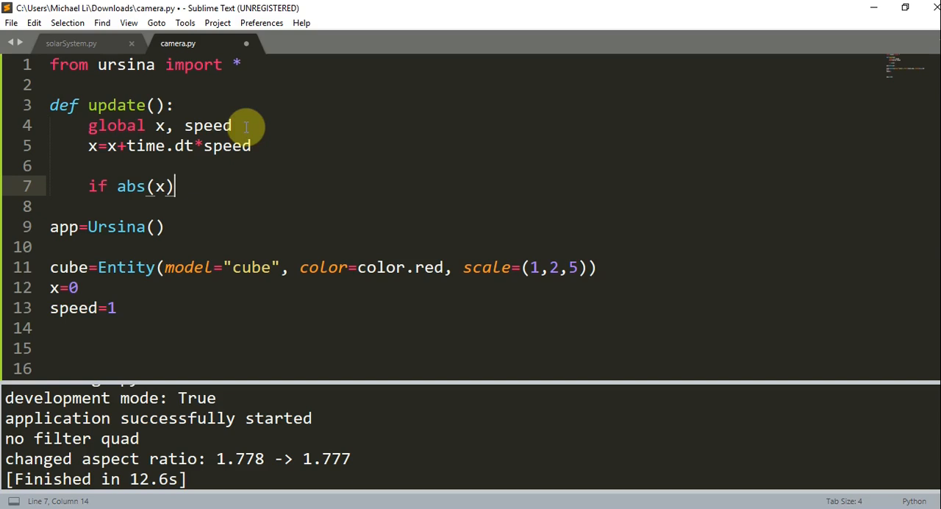
type("<")
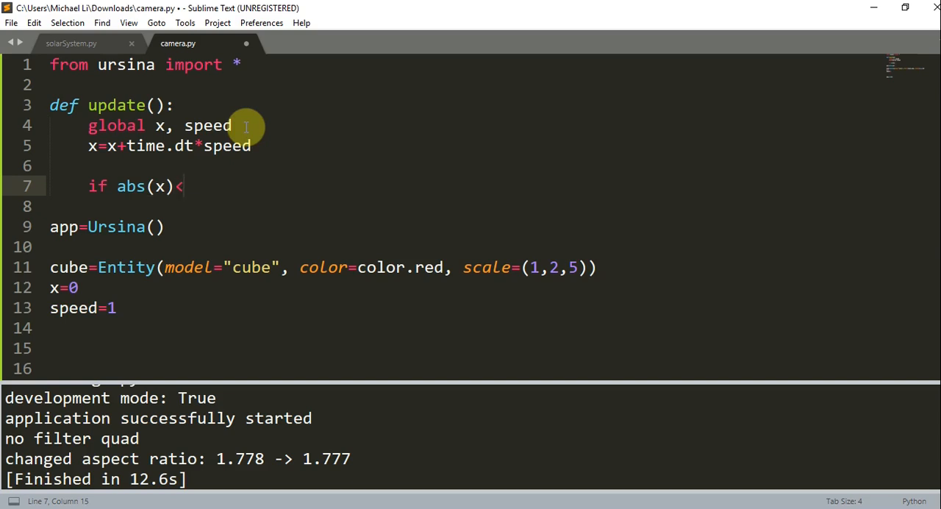
type("3:")
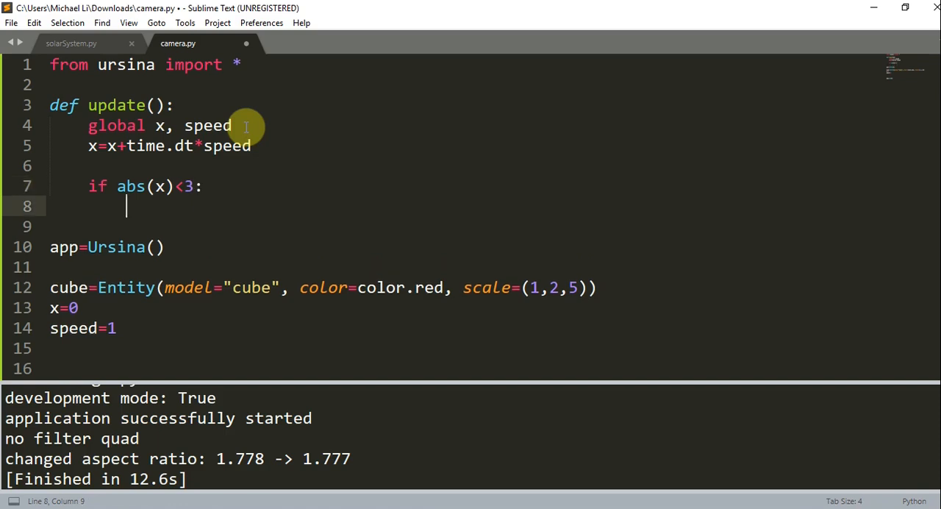
type("speed=s")
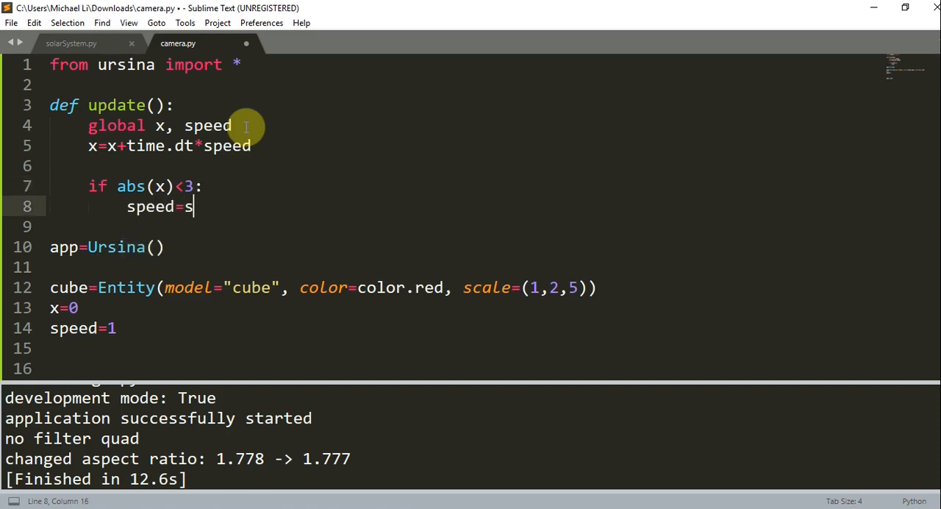
type("peed * -1")
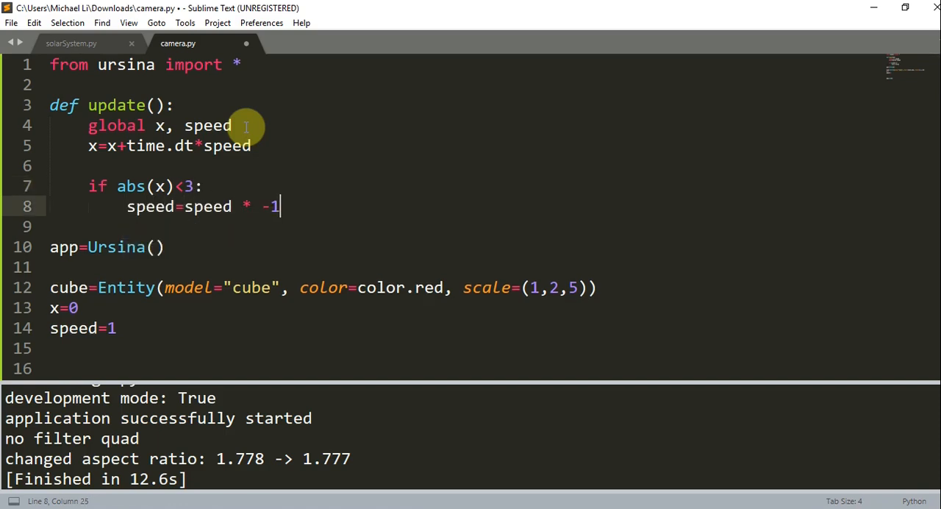
key("enter")
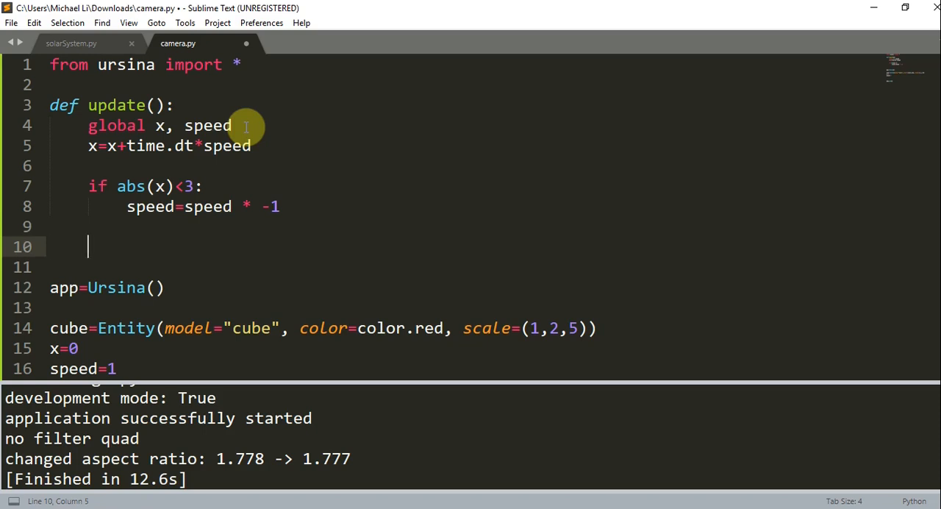
Add camera.position=(x, 0, -20) on the new line in update().
type("camera.posit")
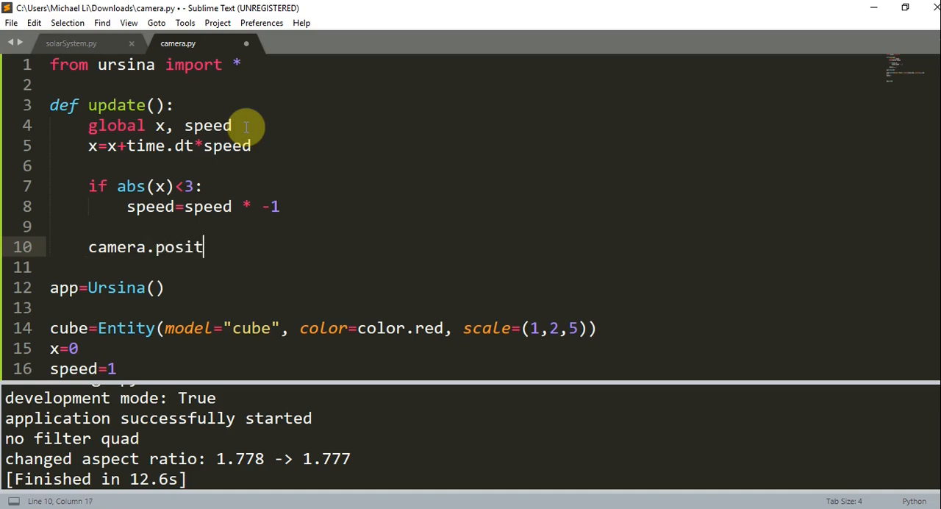
type("ion=")
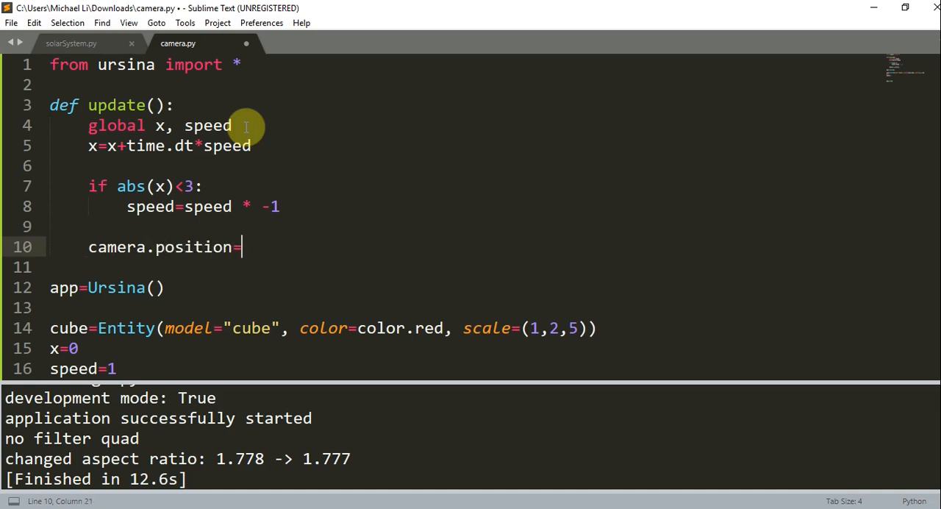
type("(x, 0,")
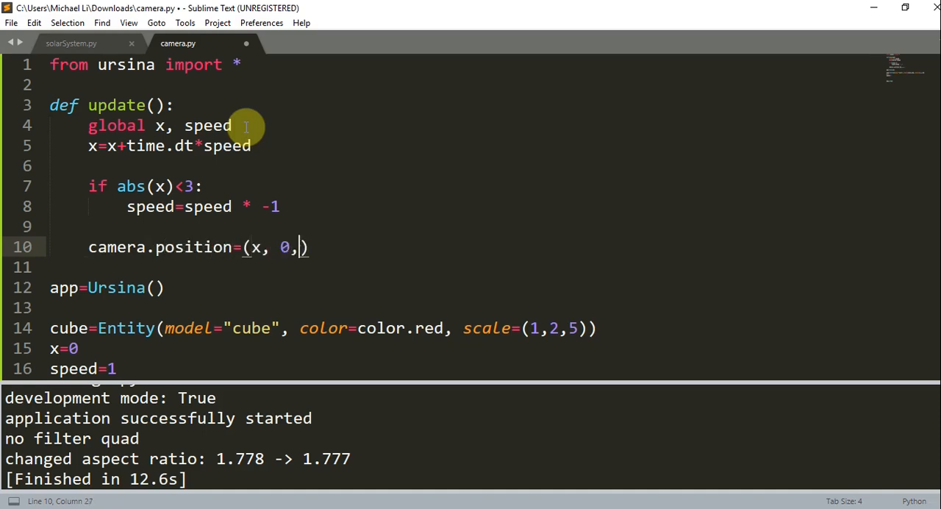
type("-20")
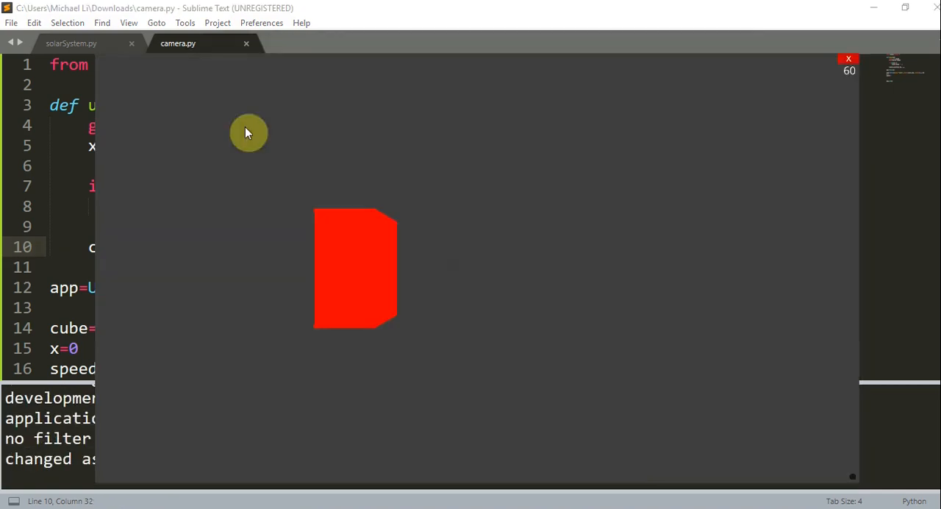
mouse_move(787, 68)
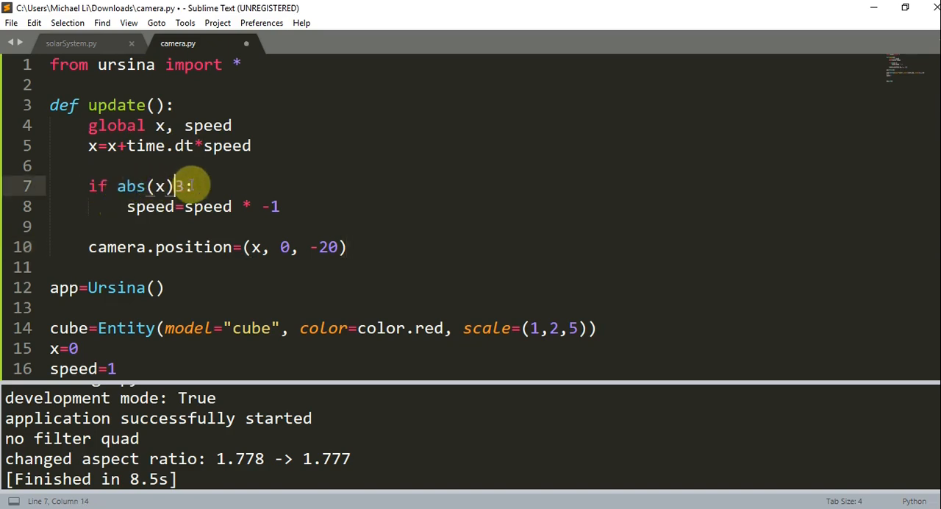
Switch the condition to abs(x)>3, then close the Ursina game window.
type(">")
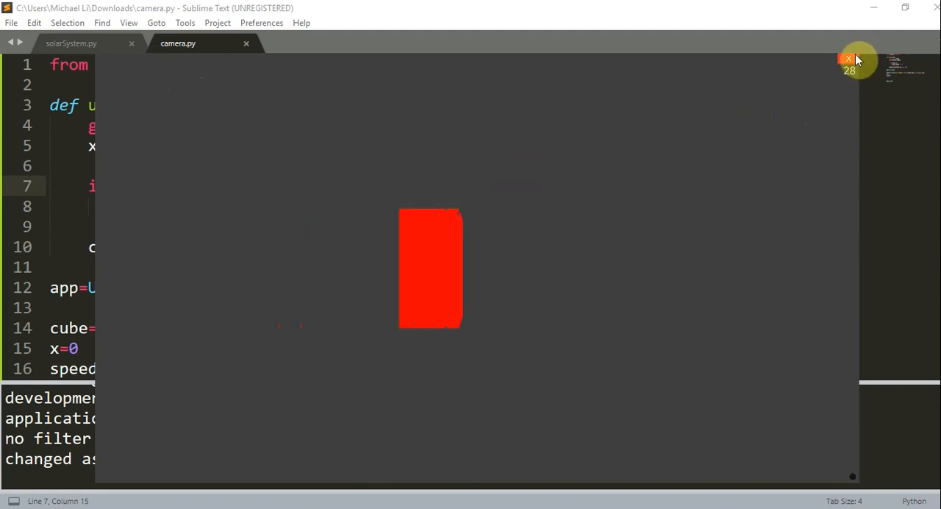
left_click(850, 60)
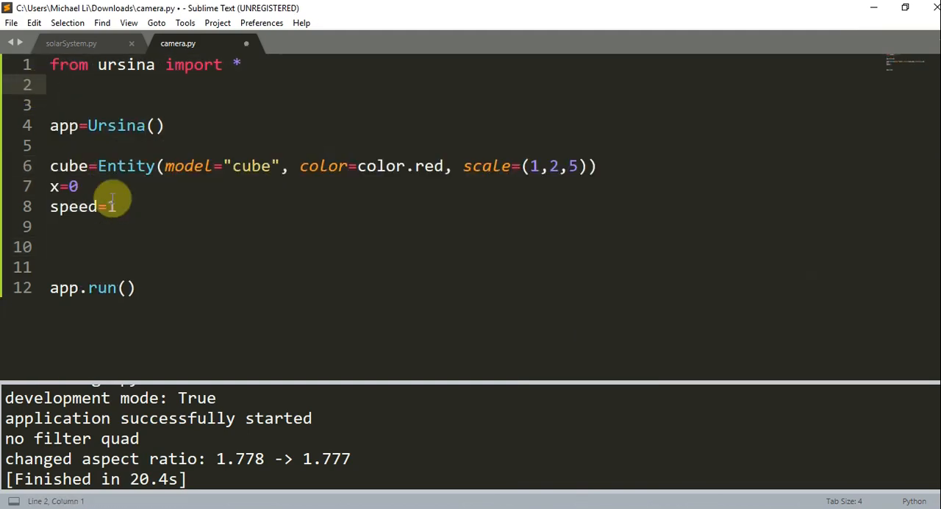
Replace the x=0 and speed=1 lines with camera.position=(0,0,20).
left_click_drag(50, 186, 116, 207)
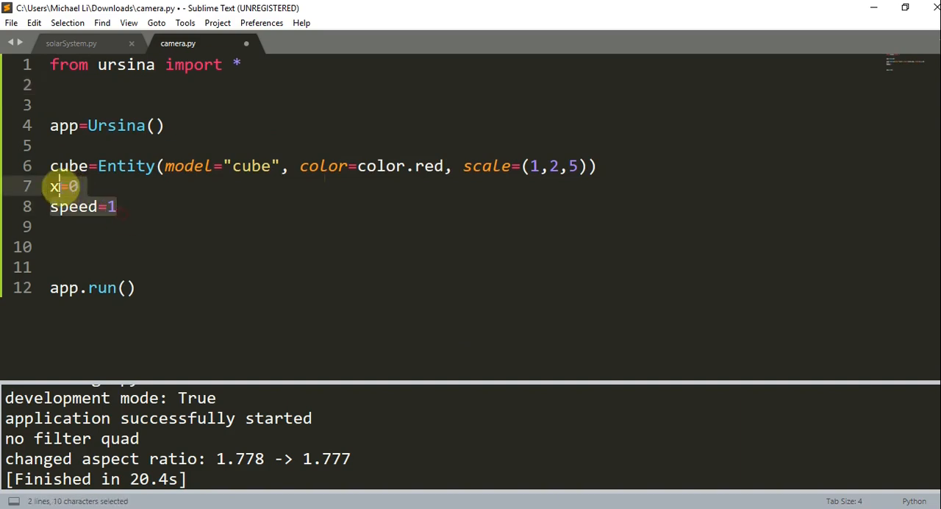
key("Delete")
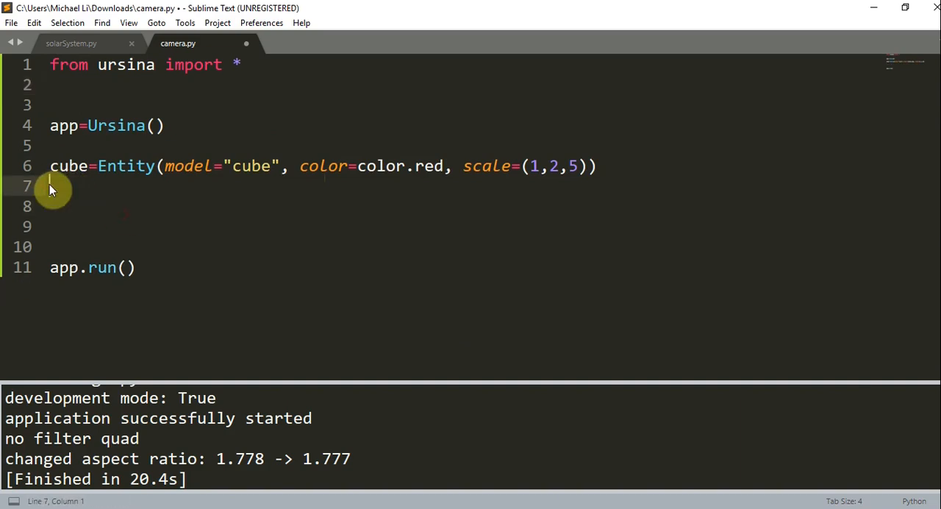
type("cam")
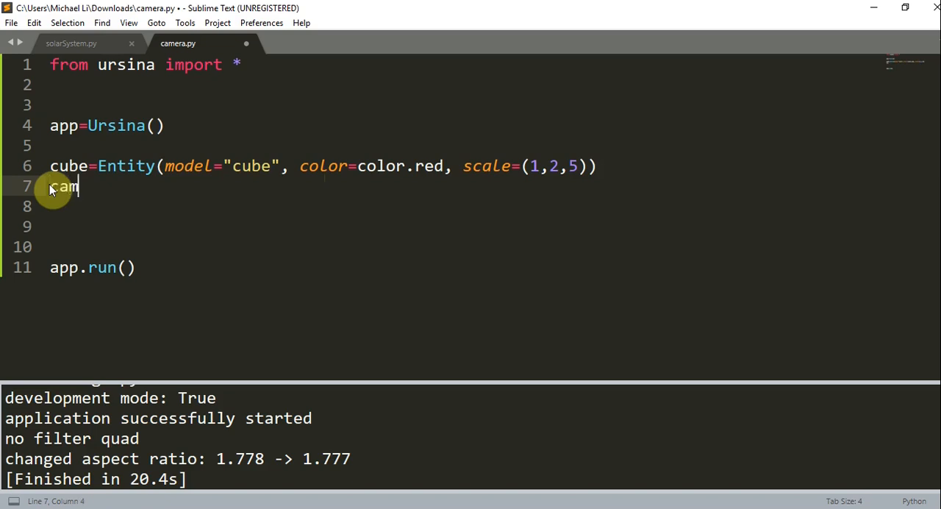
type("era.position")
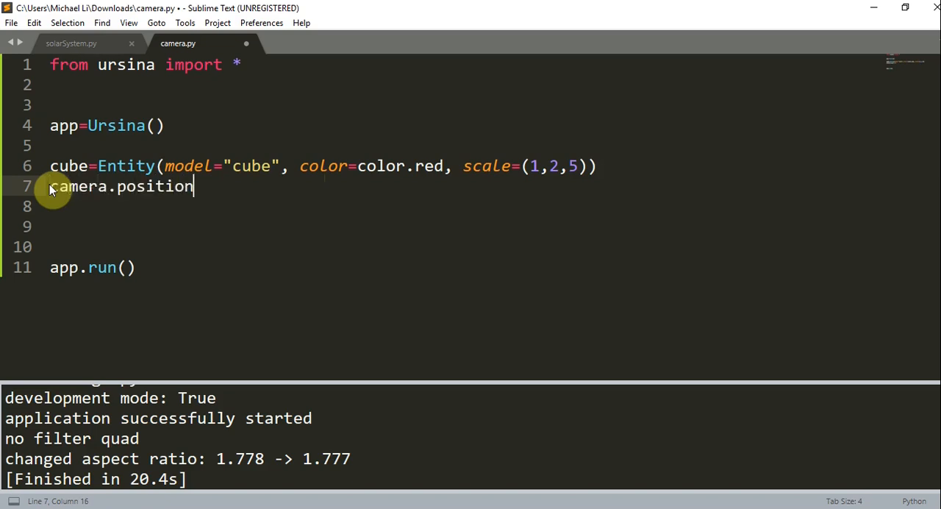
type("=(0m0")
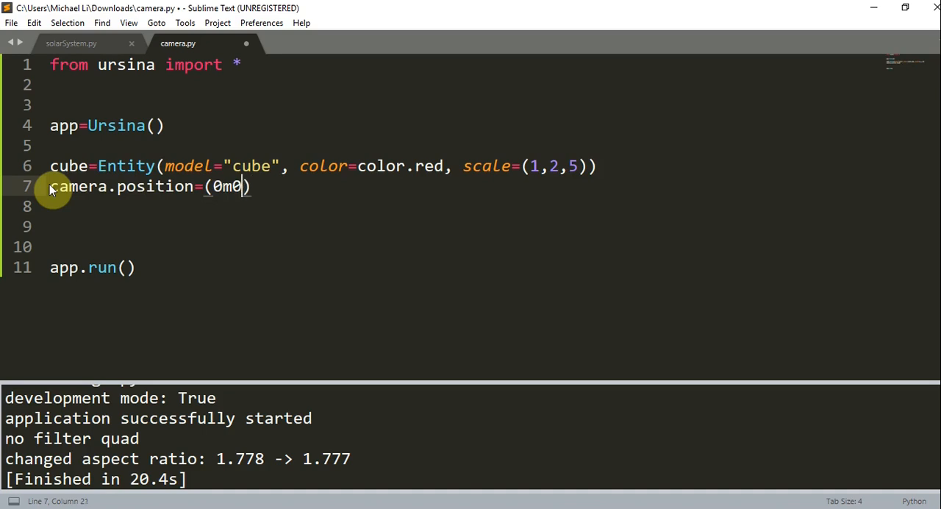
type("0,0,20")
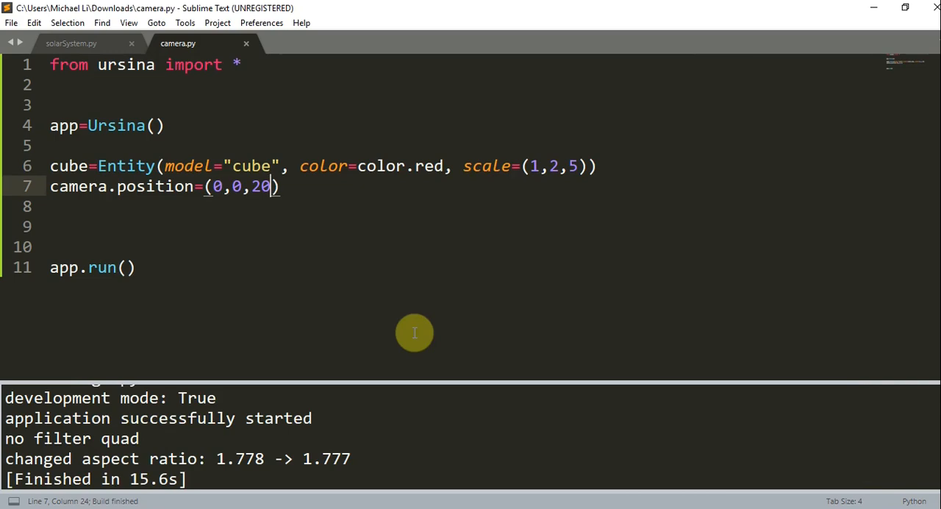
Add camera.rotation_y=180 on line 8 and run the script.
left_click(212, 206)
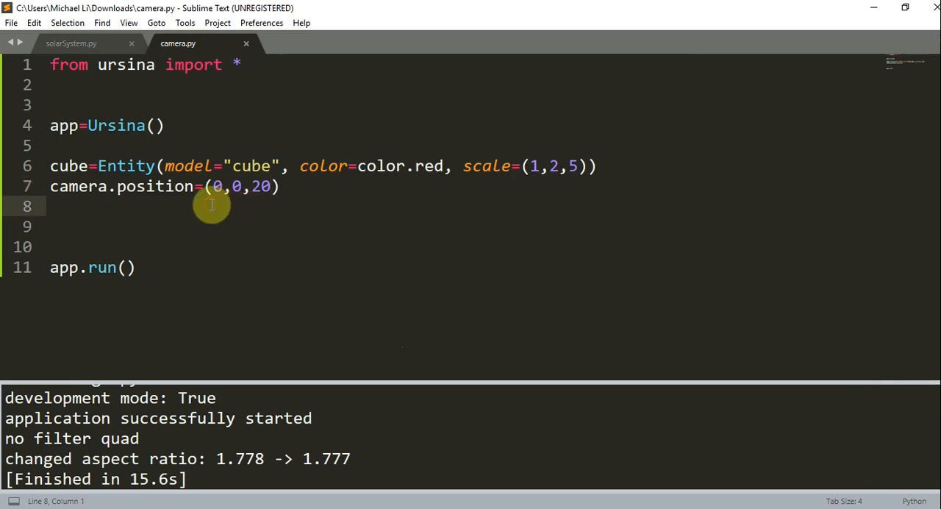
type("camera.")
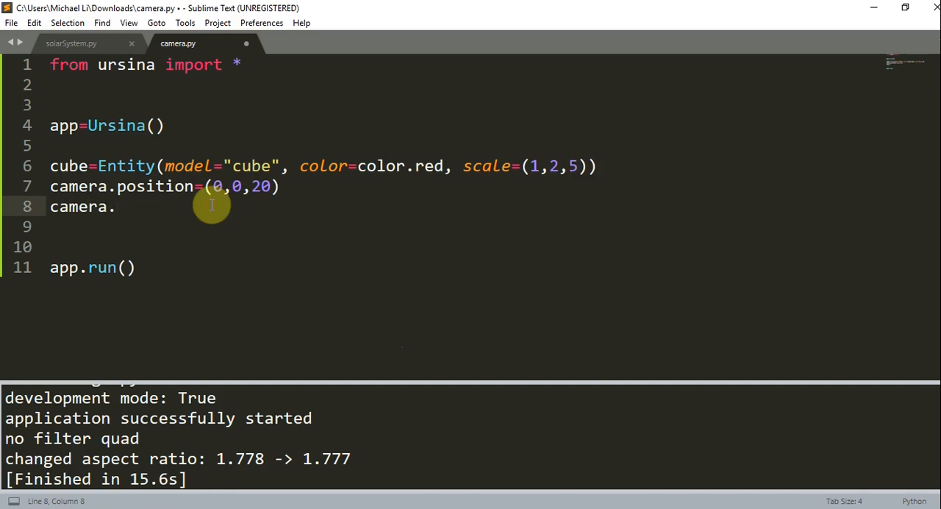
type("rotation_")
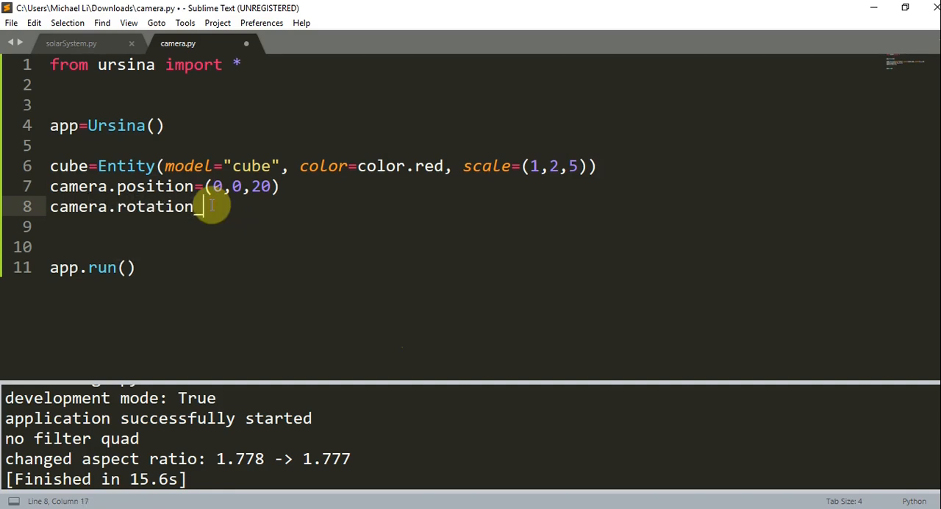
type("_y=180")
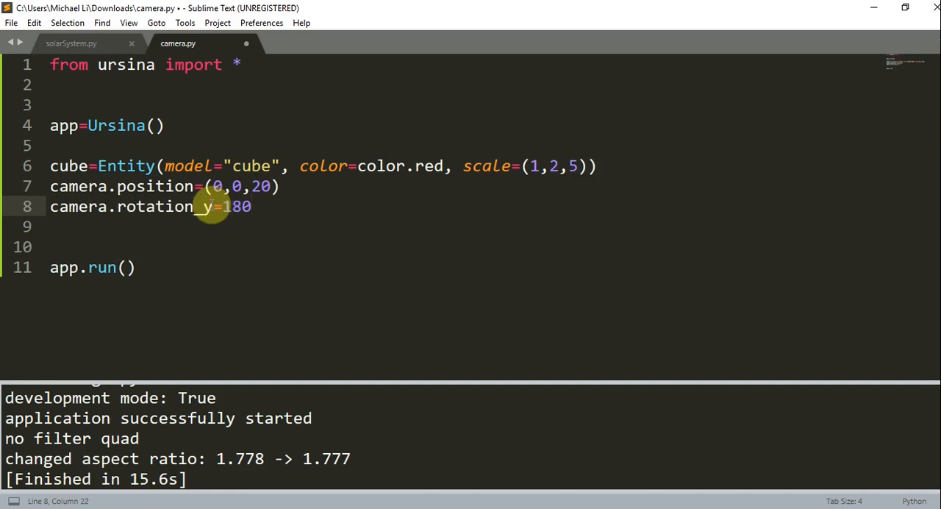
key("ctrl+b")
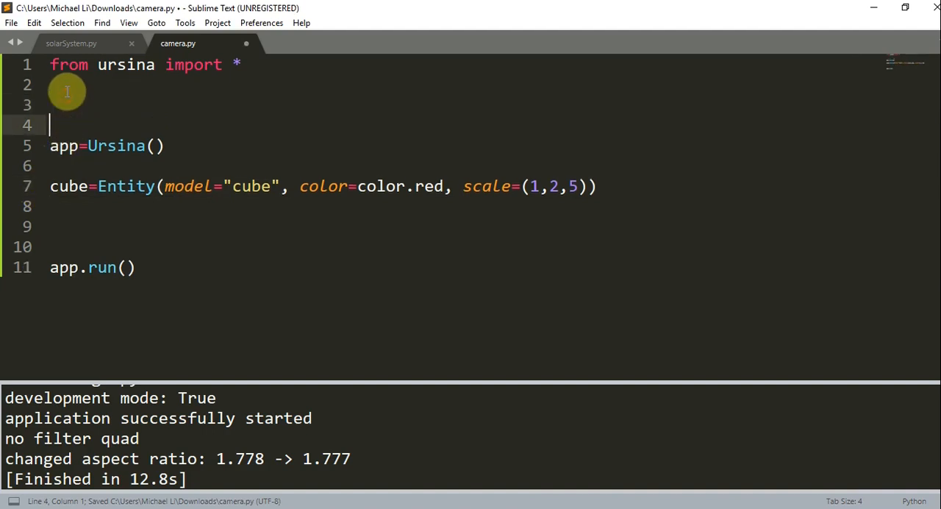
Add def update() with cube.x=cube.x+time.dt above app=Ursina().
type("def update():")
type("cube")
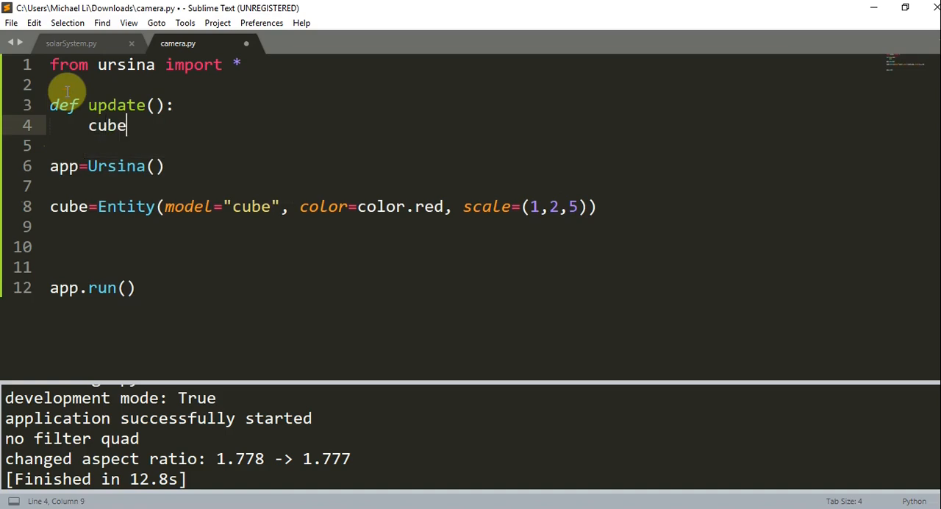
type(".x=")
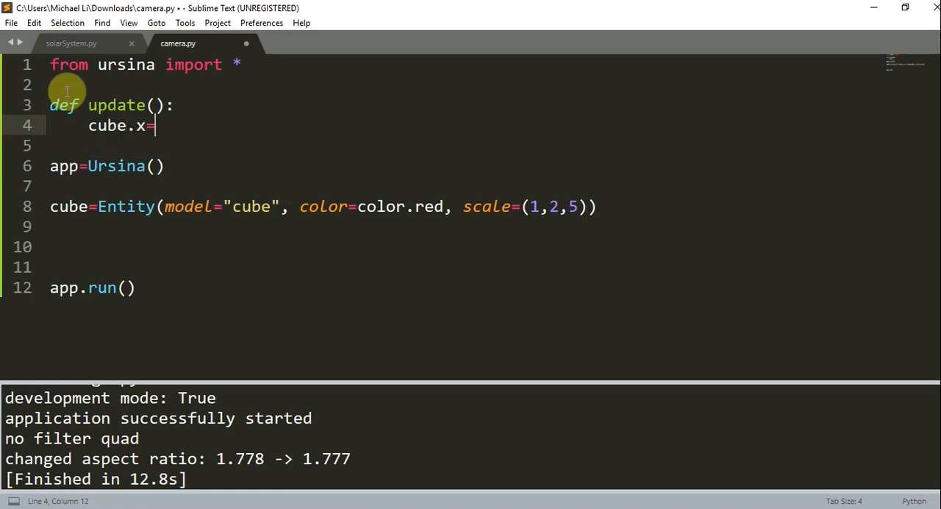
type("cube.x")
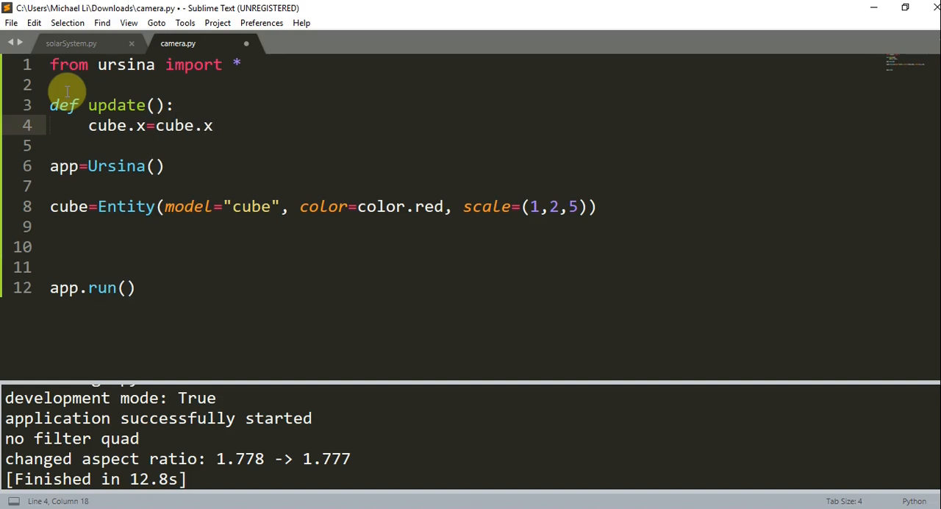
type("+time.dt")
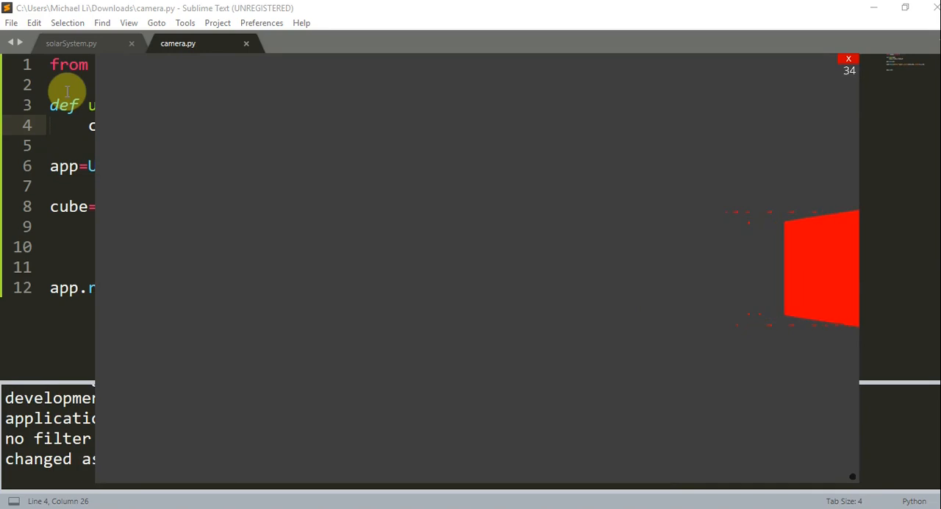
Close the game, add camera.position=(cube.x, 0, -20) inside update(), and rerun.
left_click(849, 59)
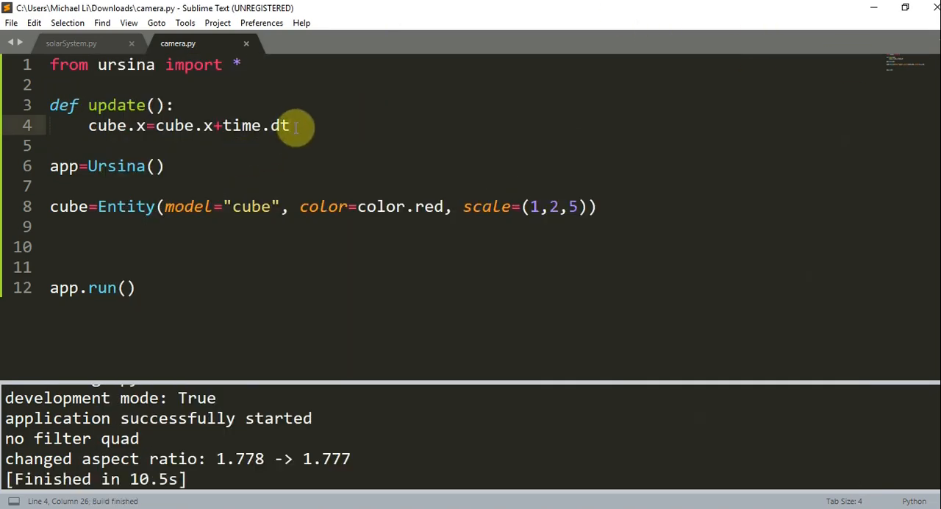
key("enter")
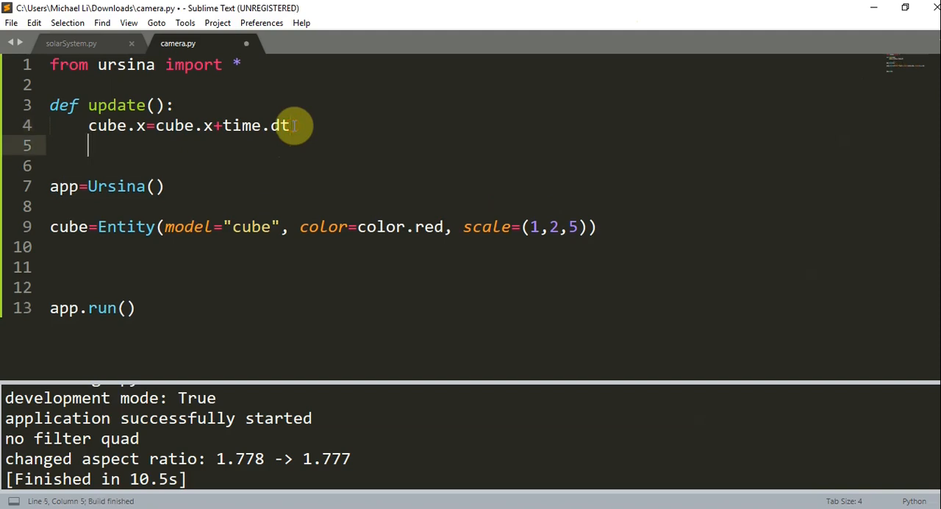
type("camera.position")
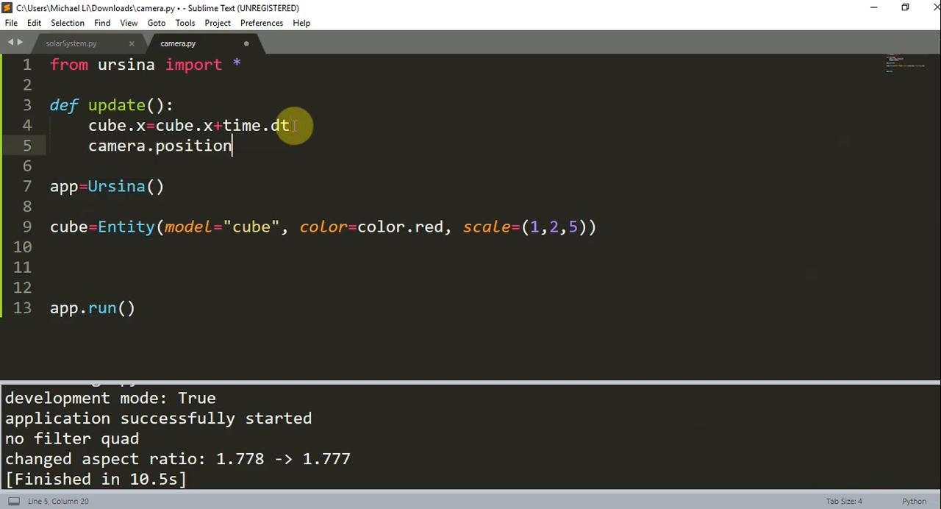
type("=()")
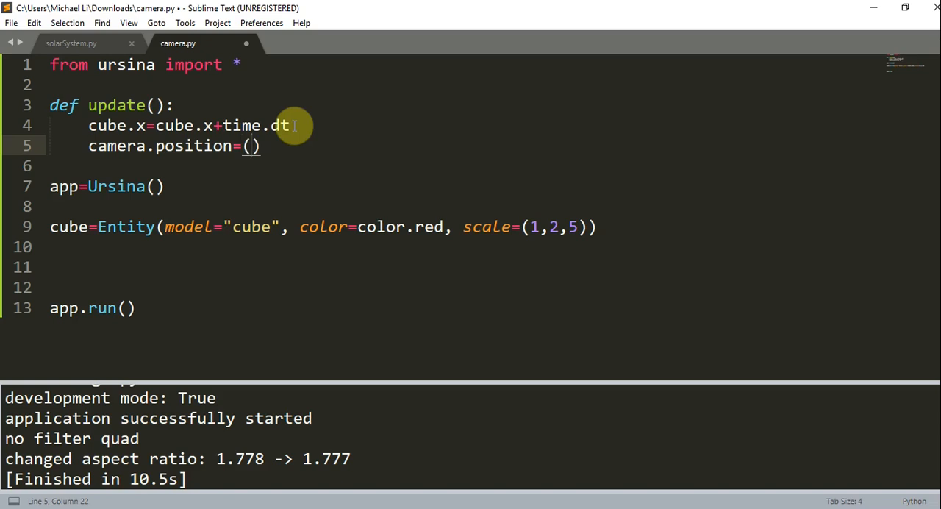
type("cube")
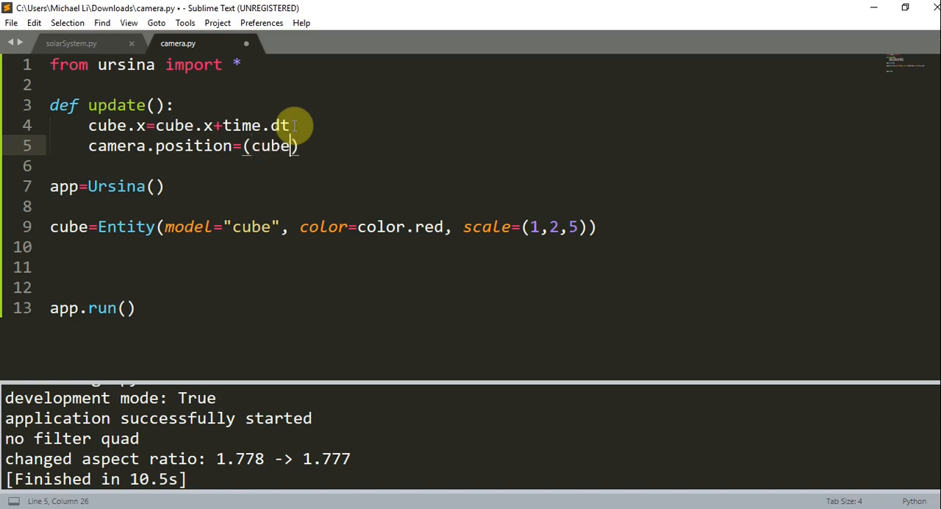
type(".x,")
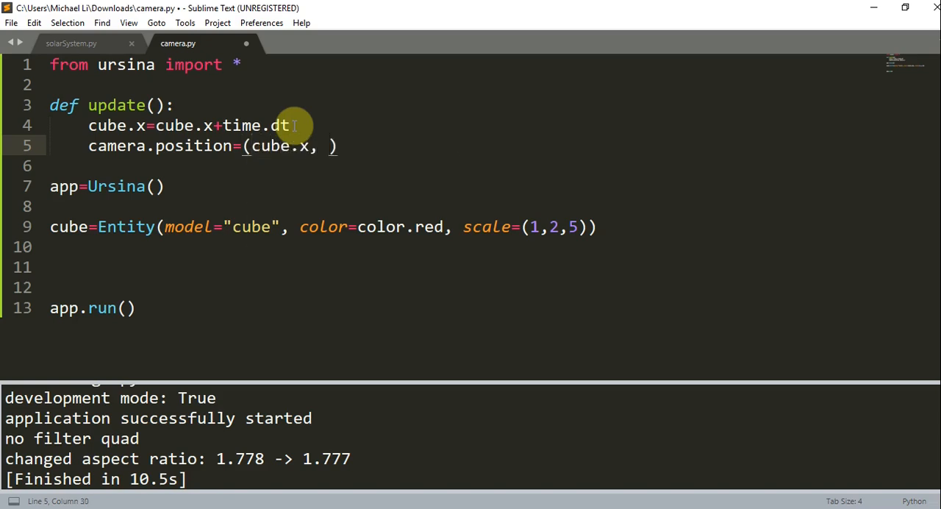
type("0, -20")
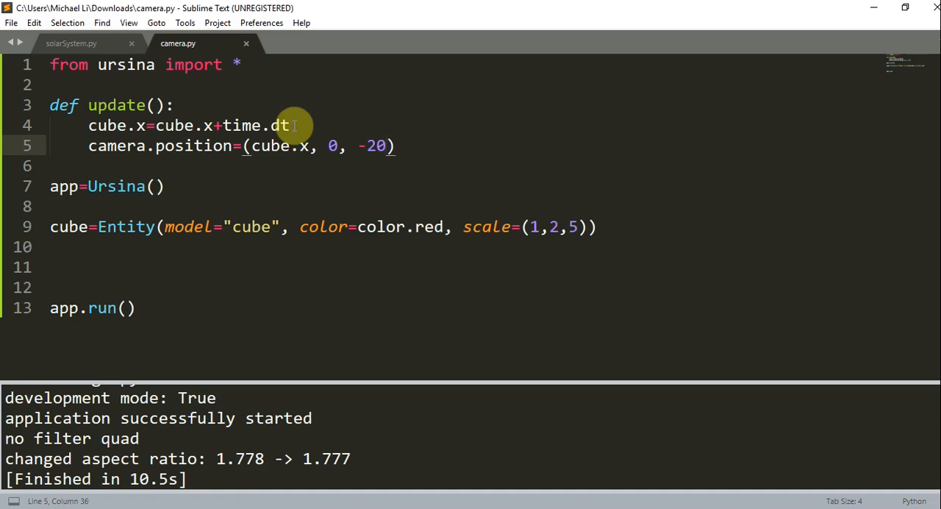
key("ctrl+b")
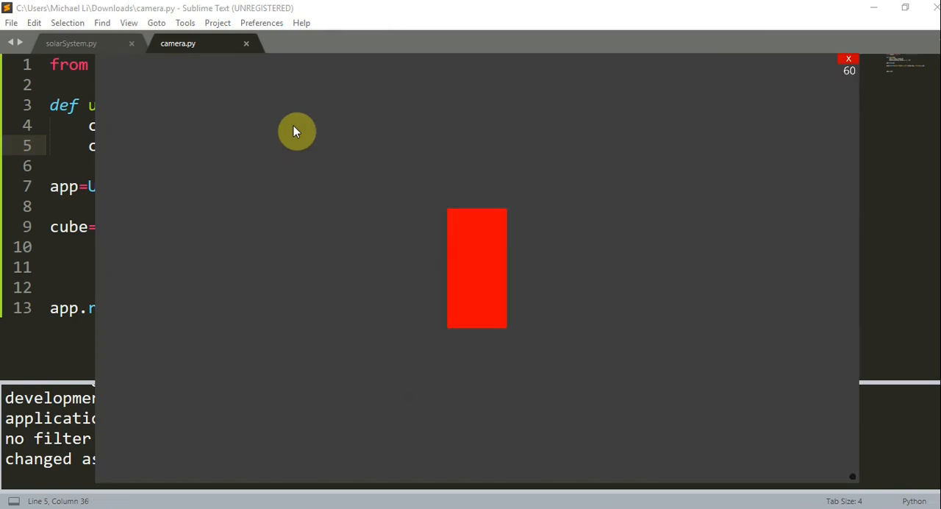
mouse_move(489, 239)
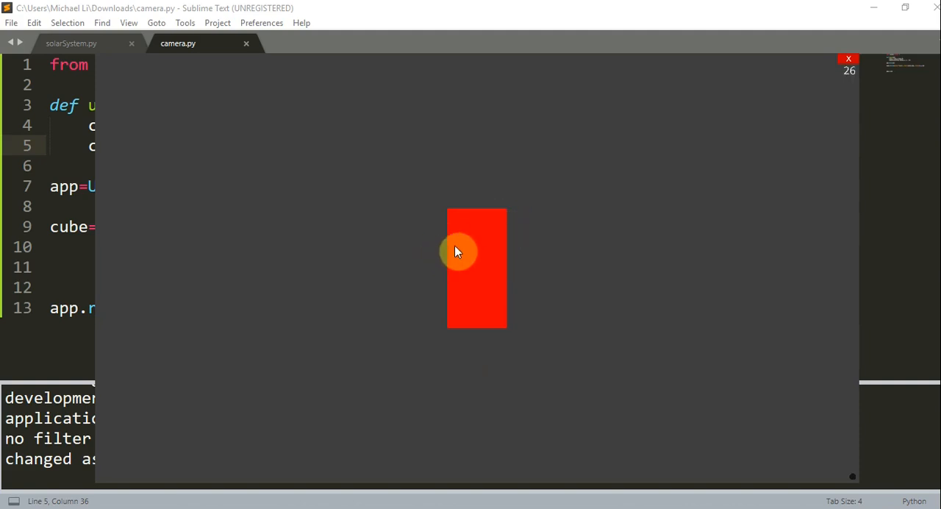
mouse_move(856, 62)
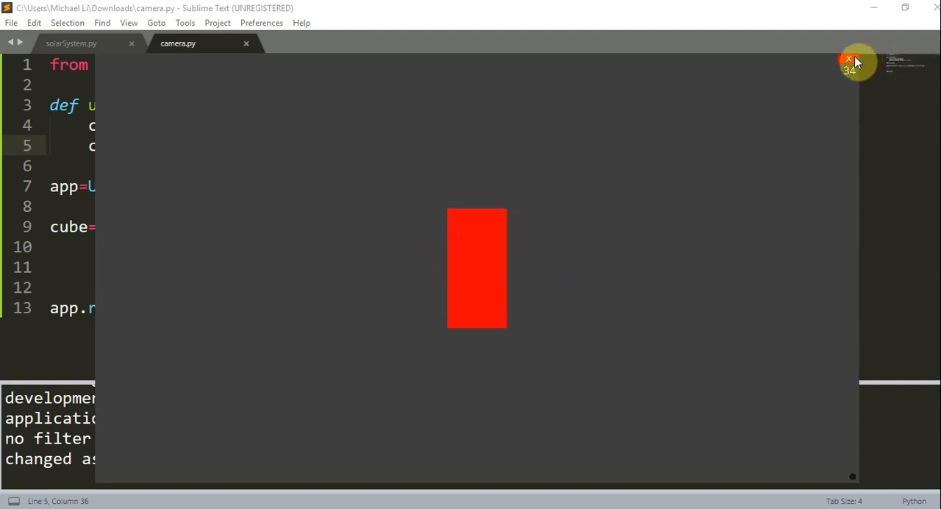
Close the Ursina game window after confirming the red cuboid stays centred.
left_click(849, 59)
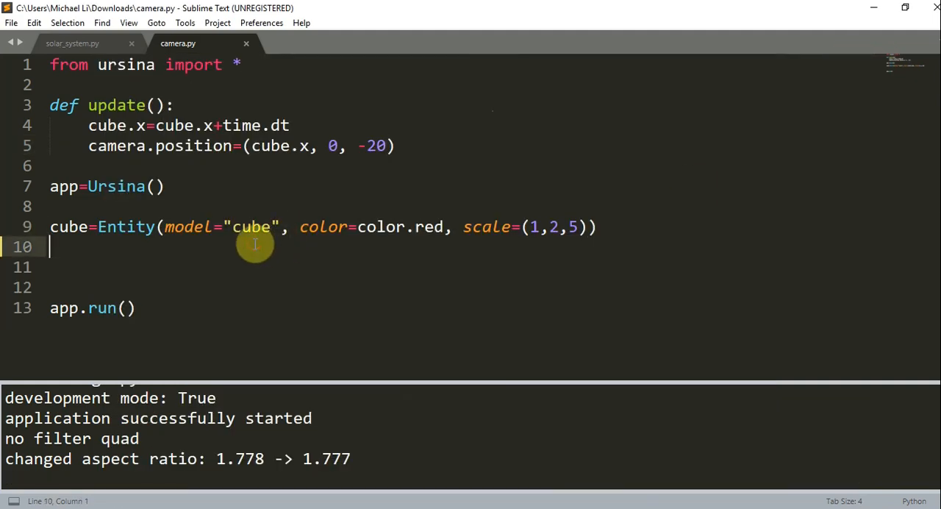
Type cube_2=Entity(model="cube", scale=(1,2,5), position=(0, -2, 0)) on line 10.
type("cube_x")
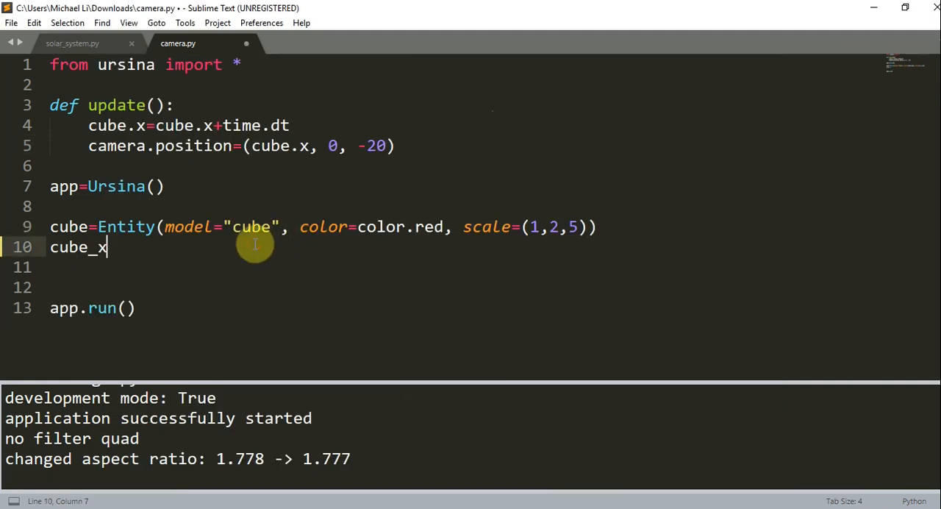
type("2=E")
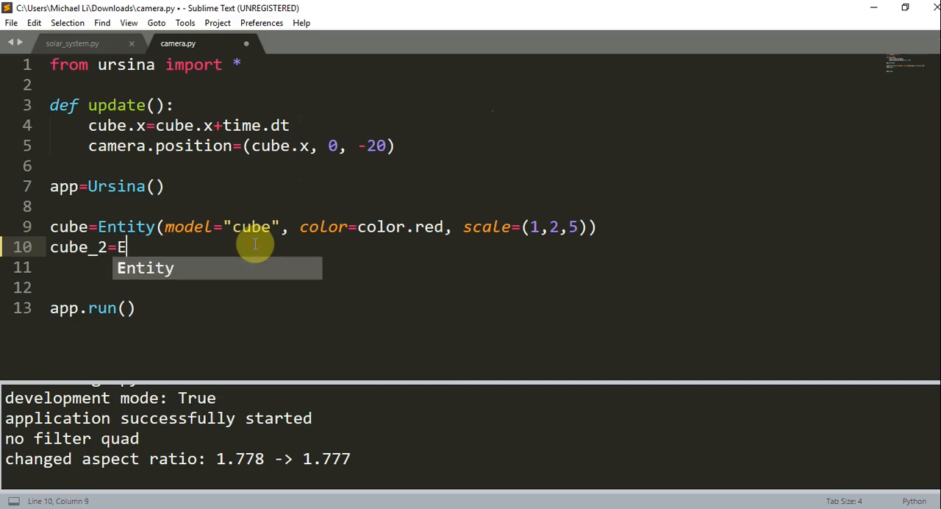
type("ntity(m")
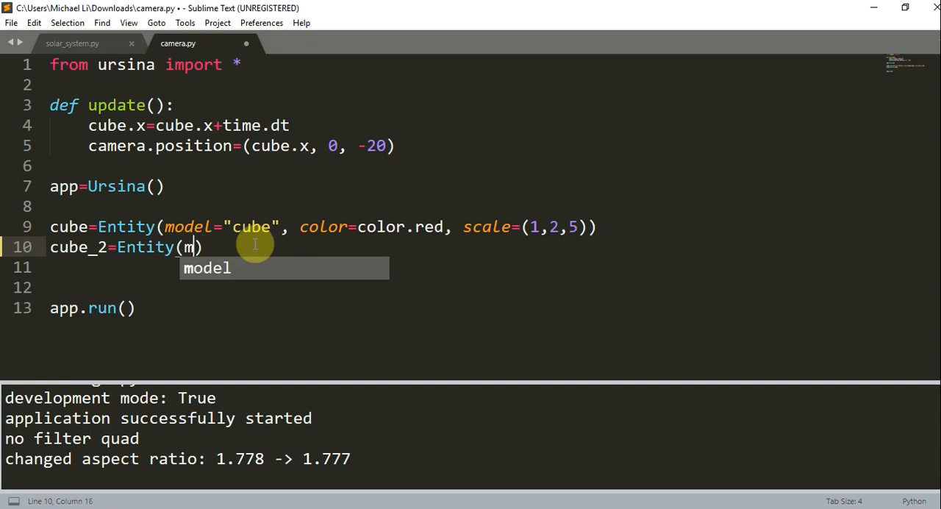
type("odel=\"cube\",")
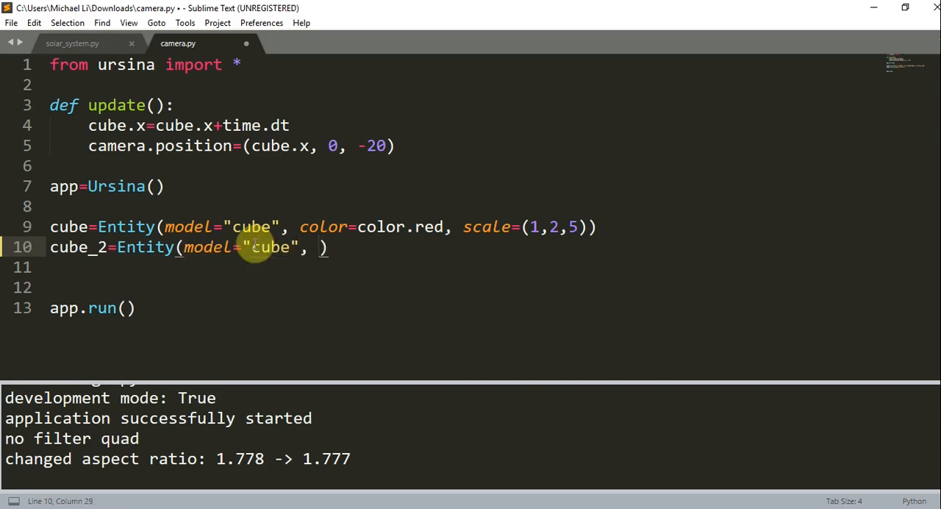
type("scale=")
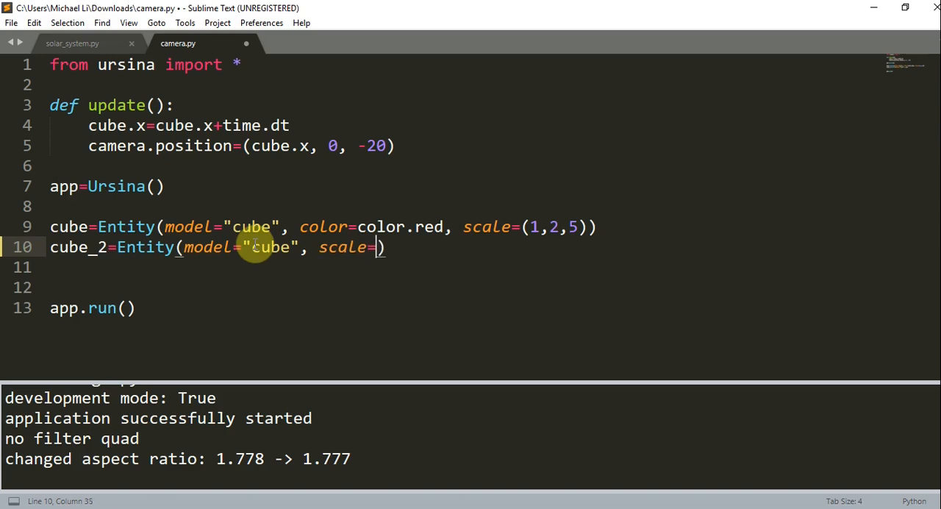
type("1,2,")
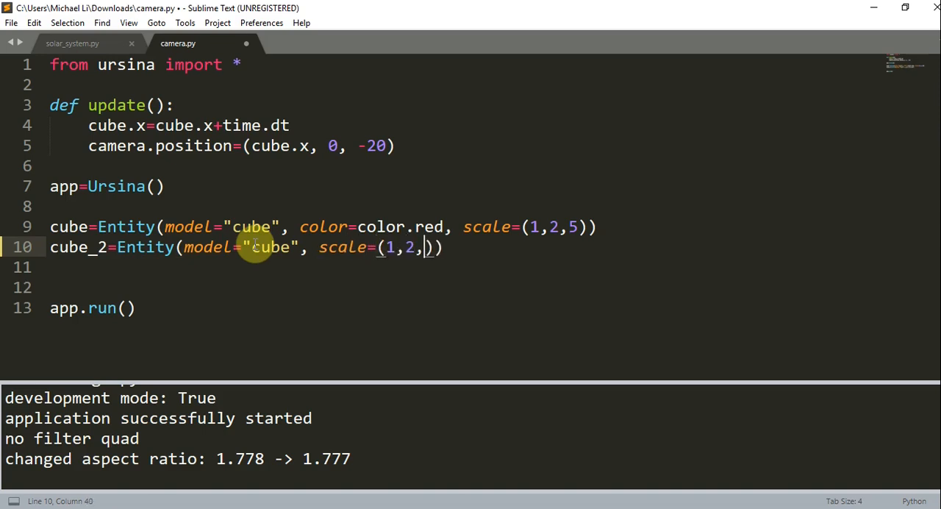
type(", position=")
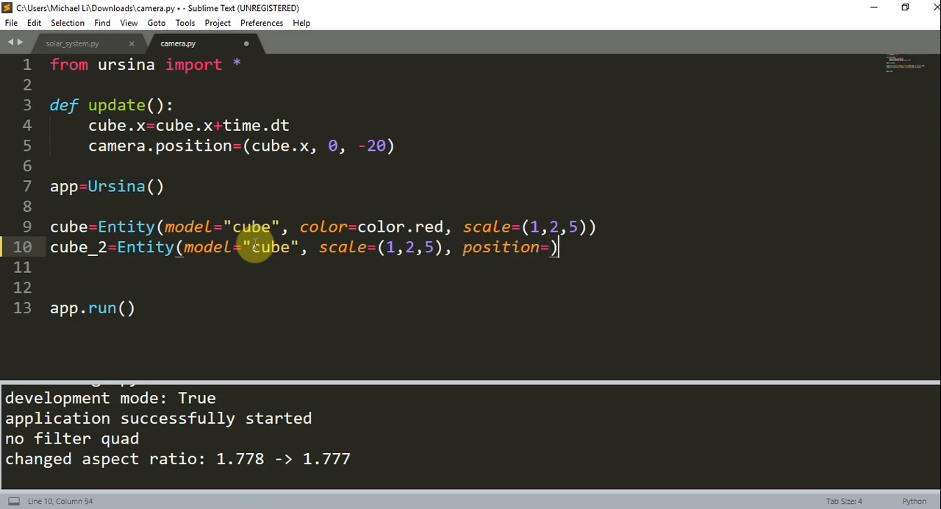
type("0,")
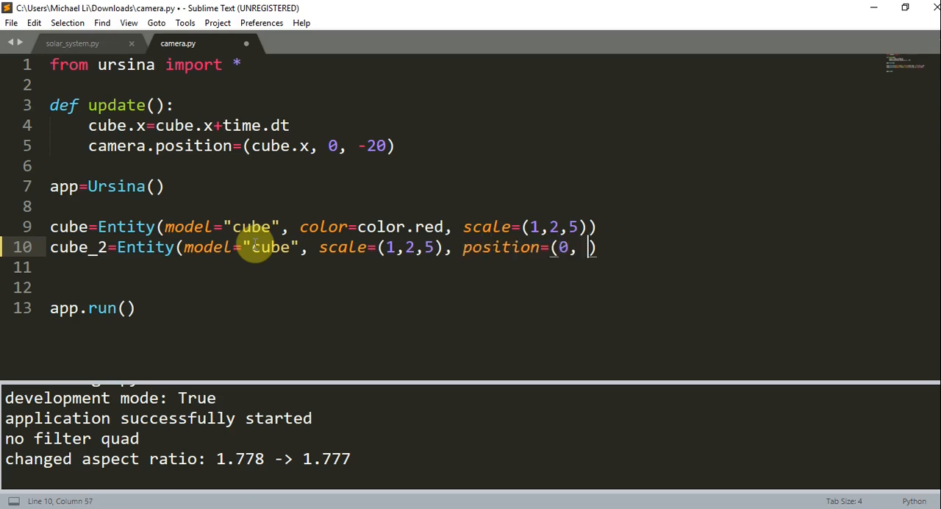
type("-2, 0)")
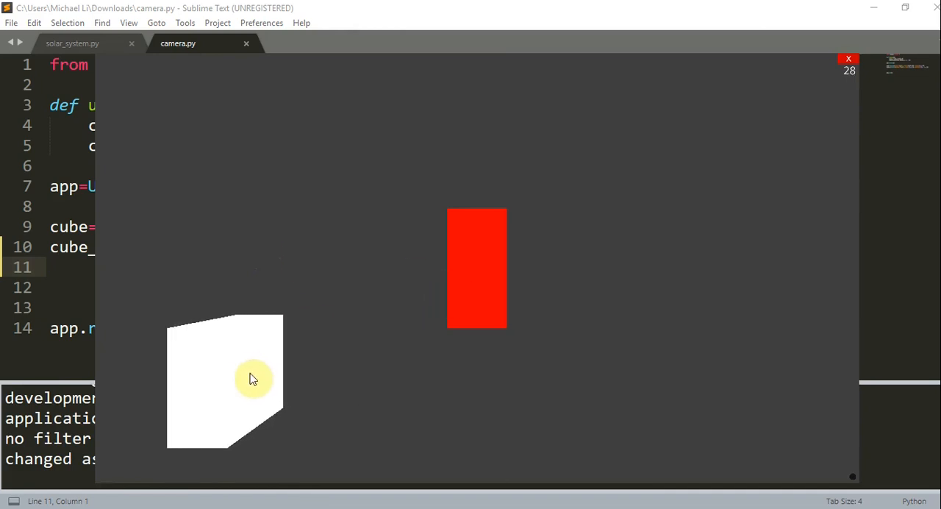
Watch the camera follow the red cuboid past the white cube, then close the window.
left_click_drag(253, 378, 99, 372)
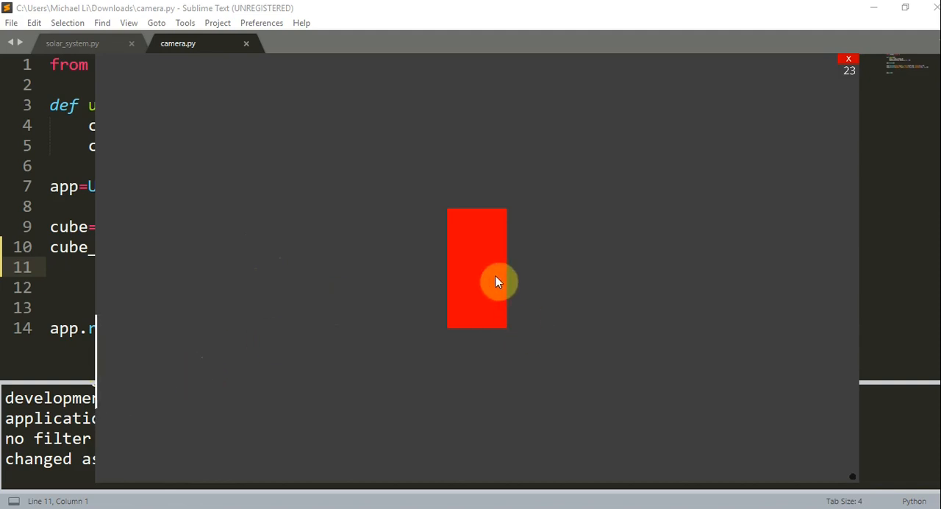
mouse_move(491, 301)
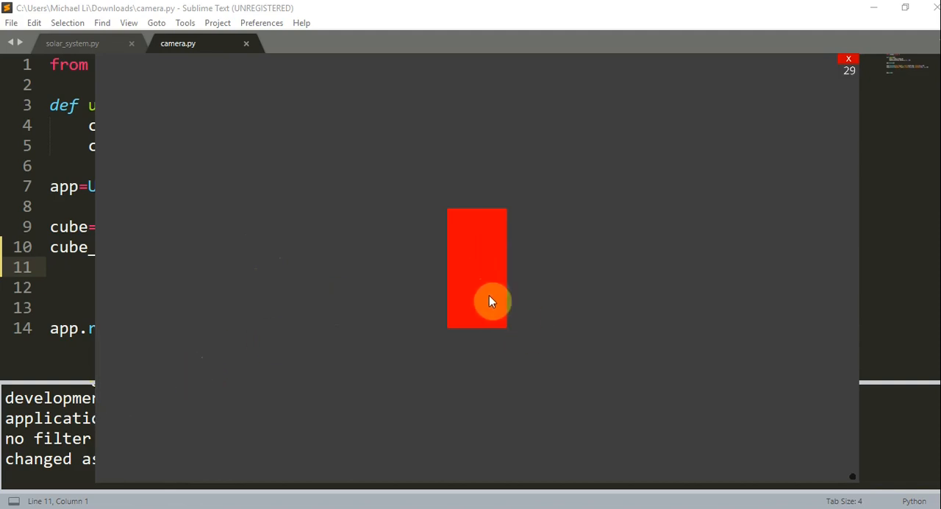
mouse_move(190, 330)
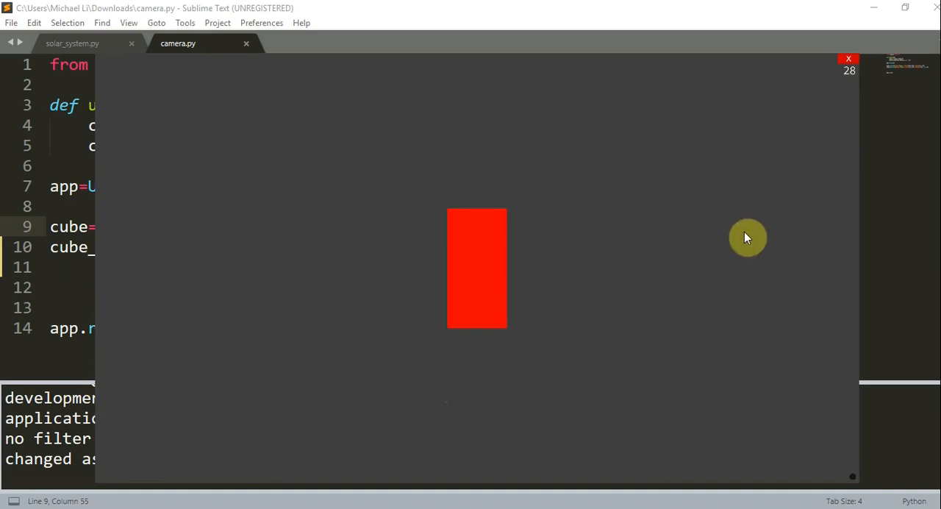
mouse_move(454, 217)
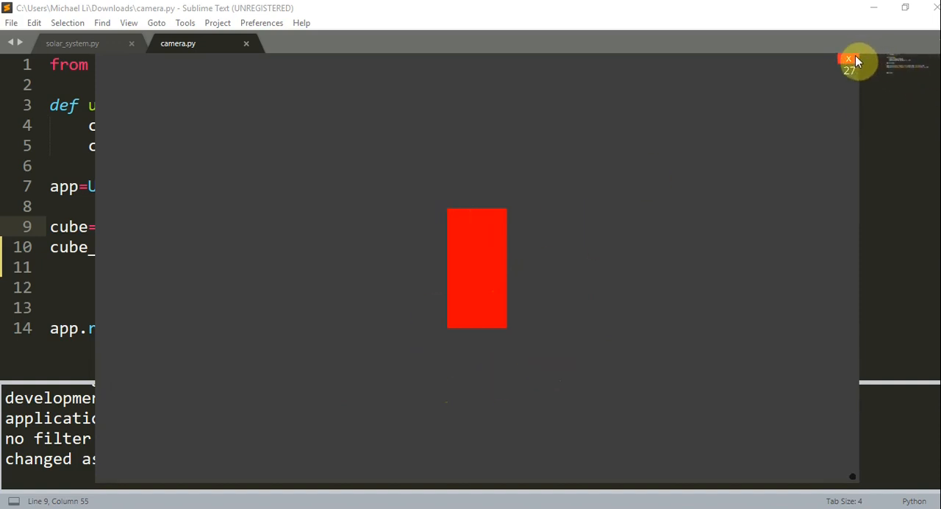
left_click(851, 60)
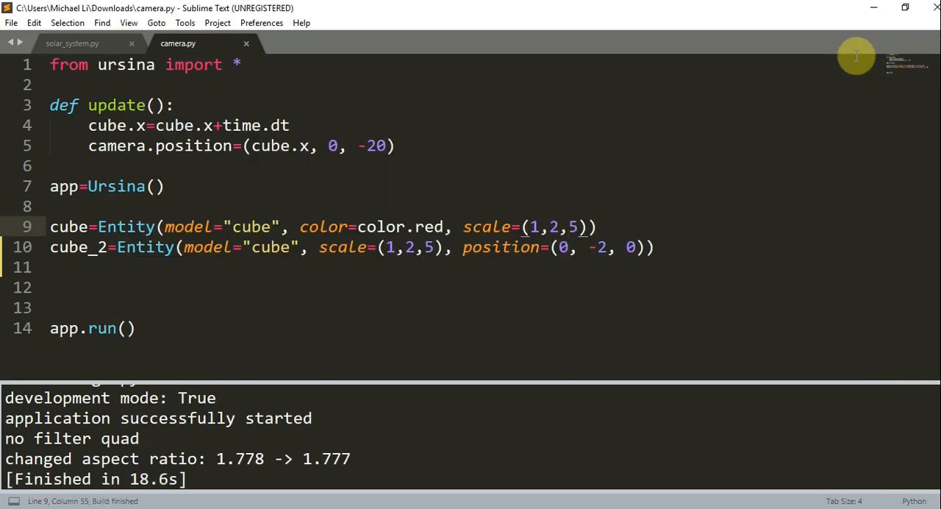
Switch to the solar_system.py tab.
left_click(73, 43)
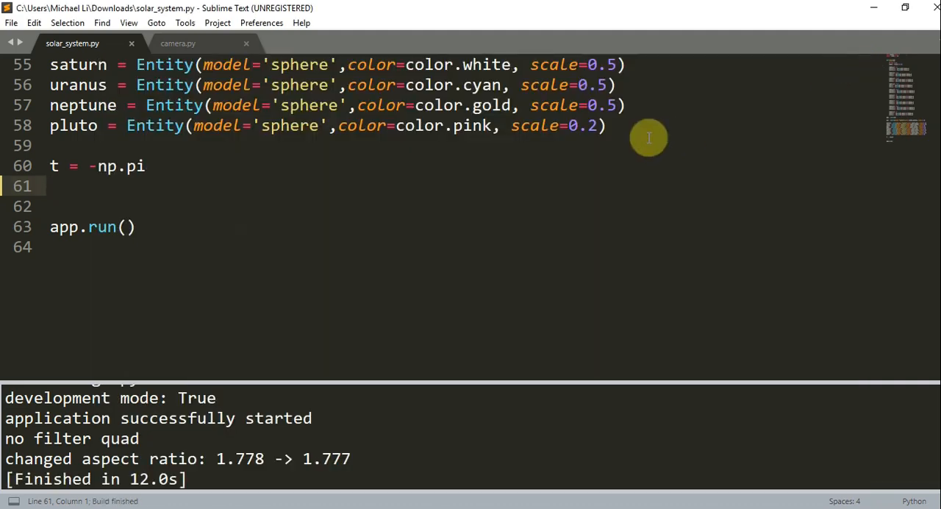
Add camera.rotation_z=45 after t = -np.pi, change it to 90, and run the script.
type("camera.roratio")
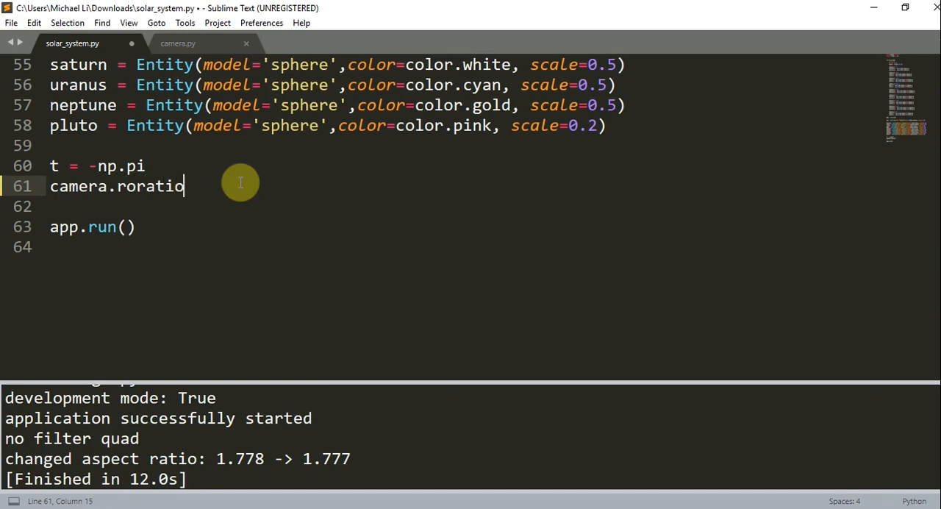
type("n")
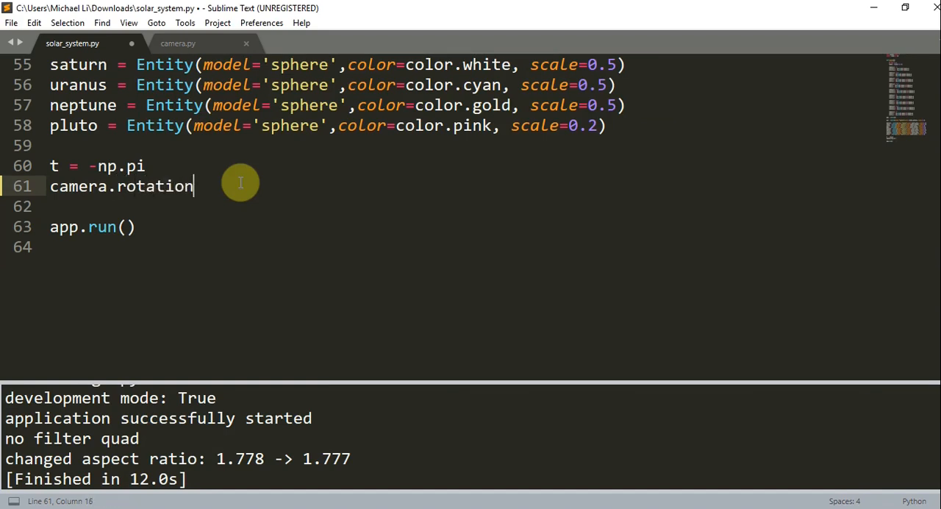
type("_z=")
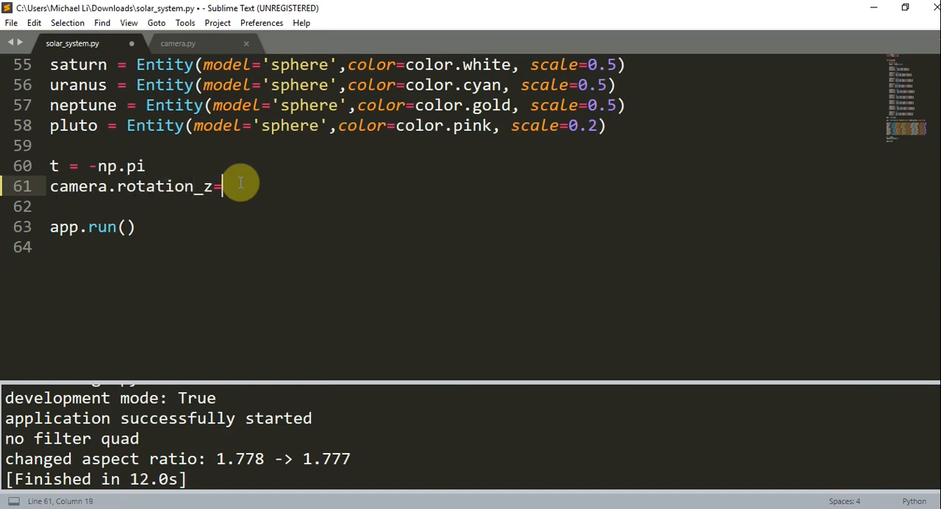
type("45")
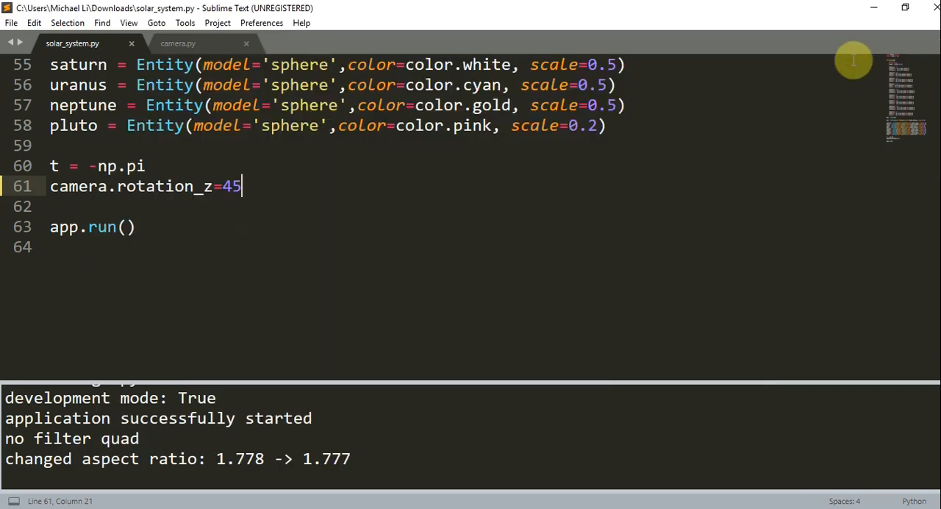
type("90")
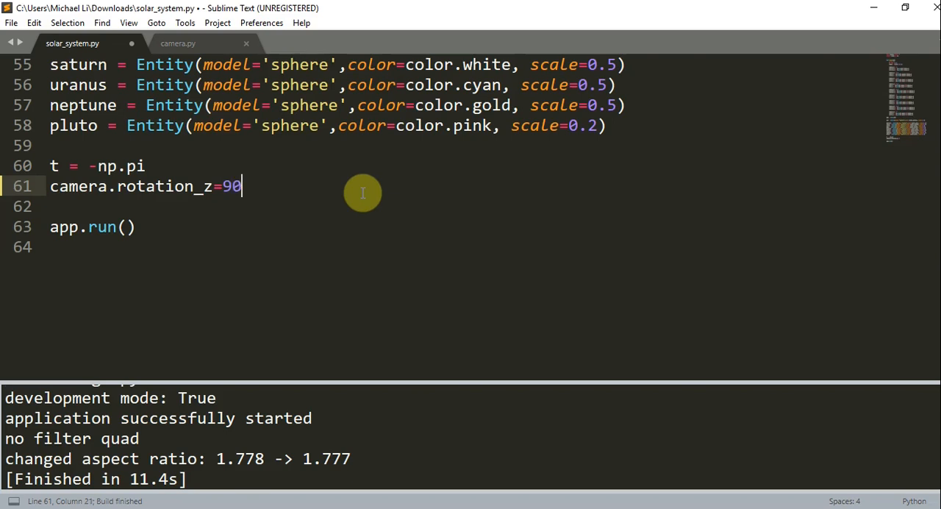
key("ctrl+b")
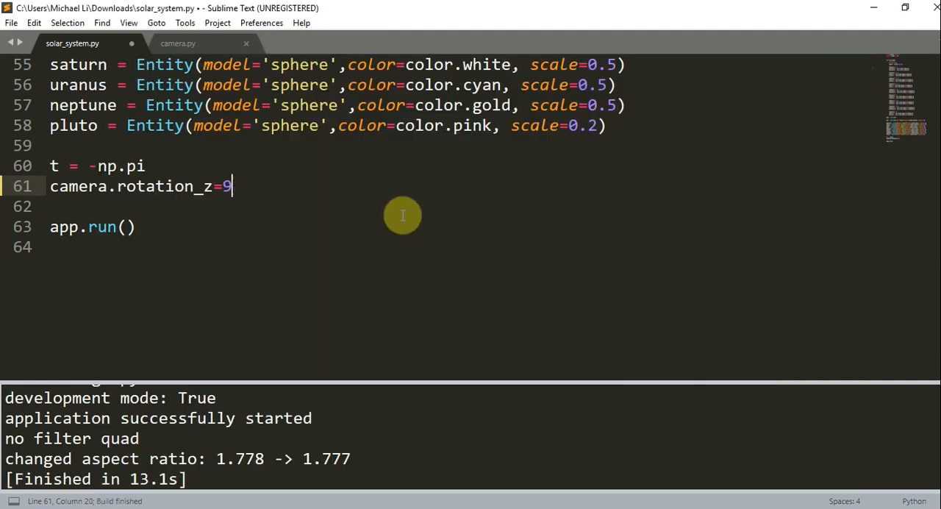
Rewrite the camera line as camera.position=(0,25,0).
key("BackSpace")
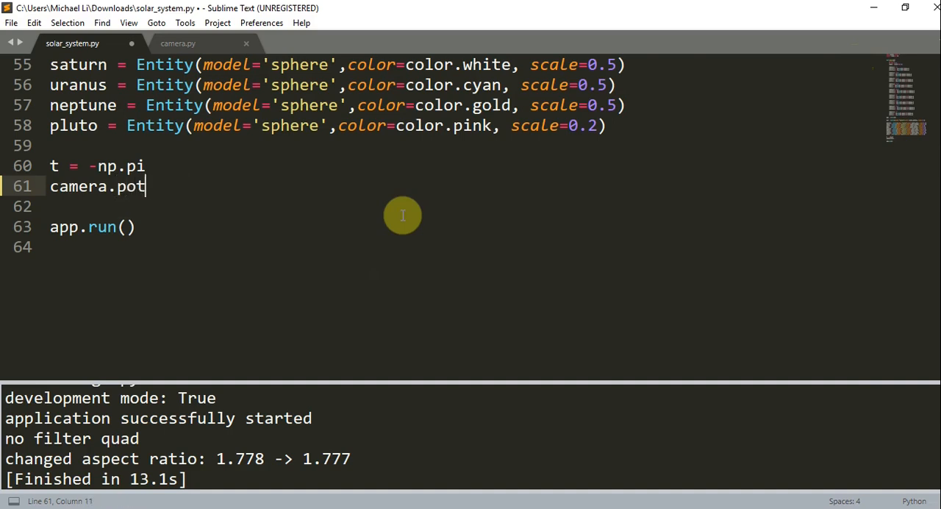
type("sition")
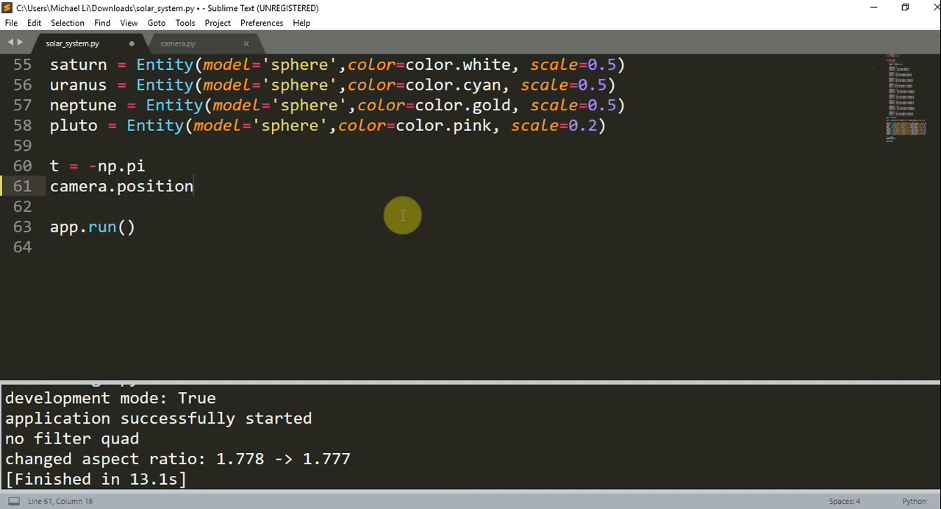
type("=(0,2)")
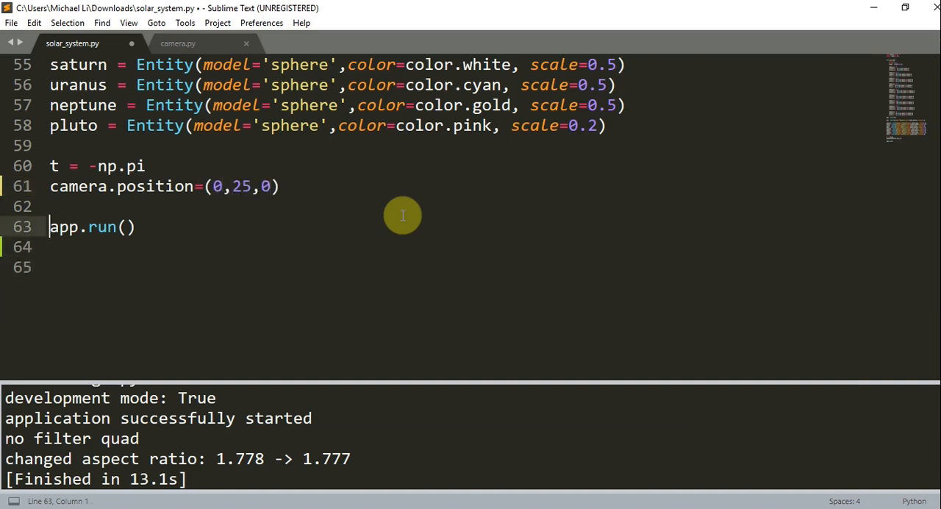
Add camera.rotation_x=90, then dismiss the license purchase reminder.
type("camer")
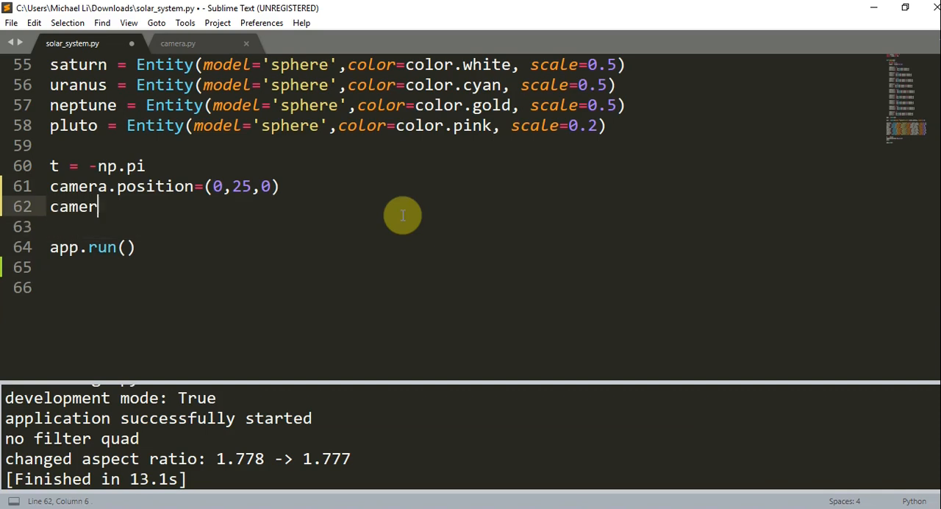
type(".rot")
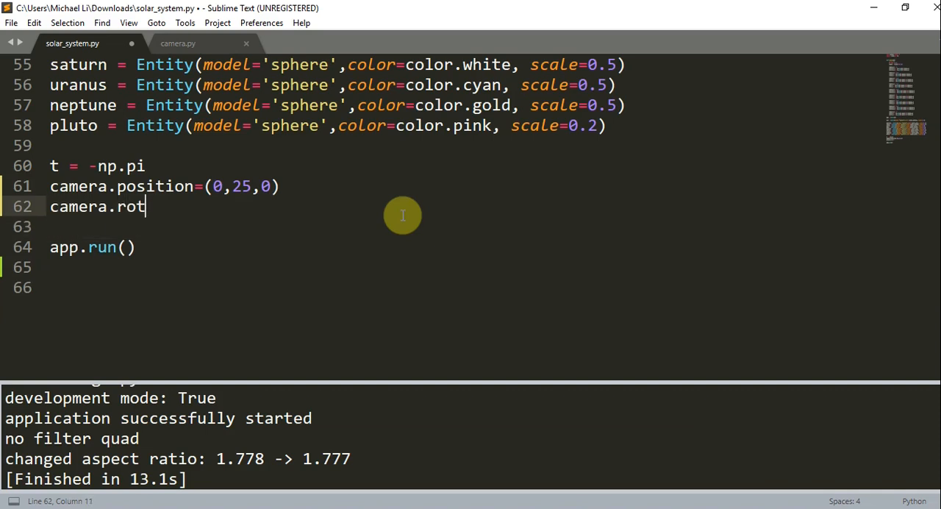
type("ation_x=")
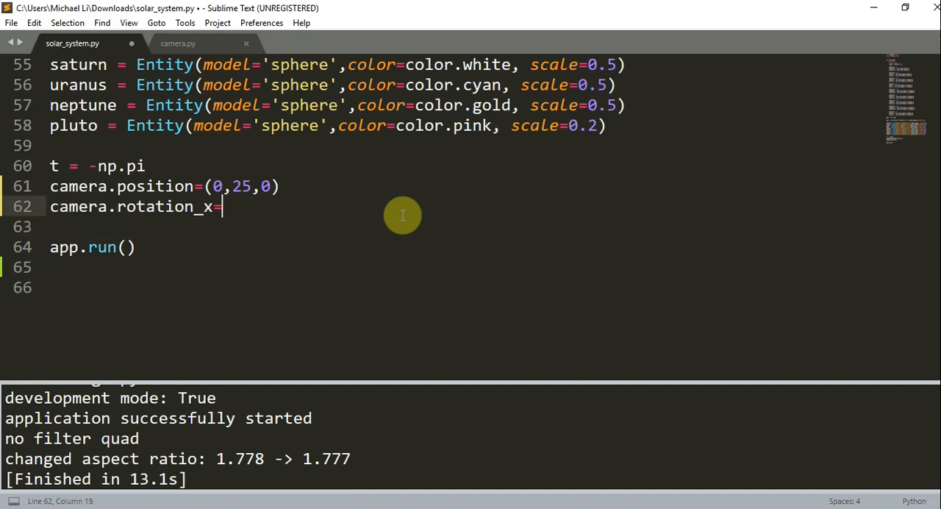
type("90")
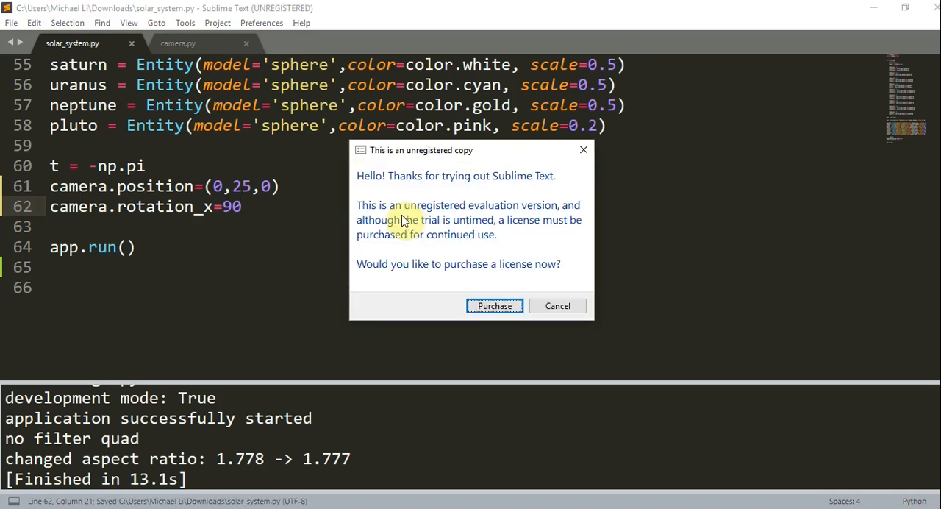
left_click(557, 306)
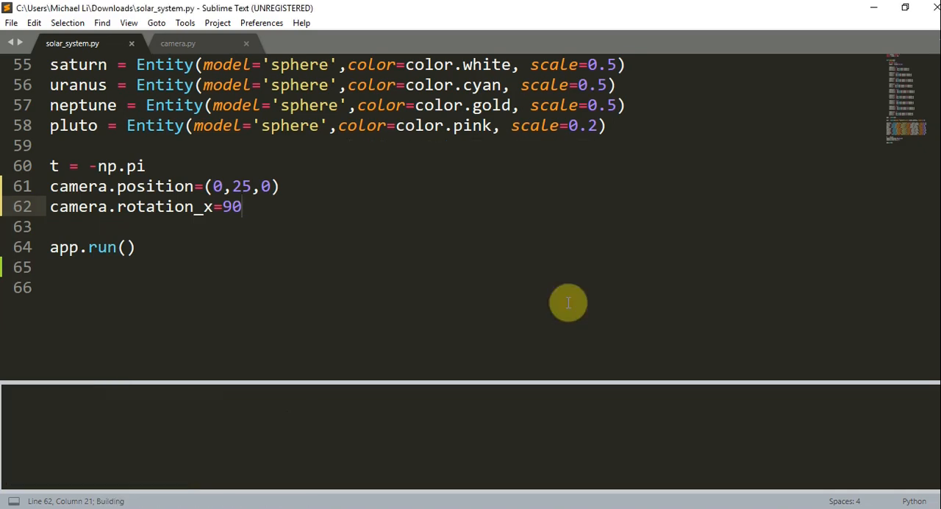